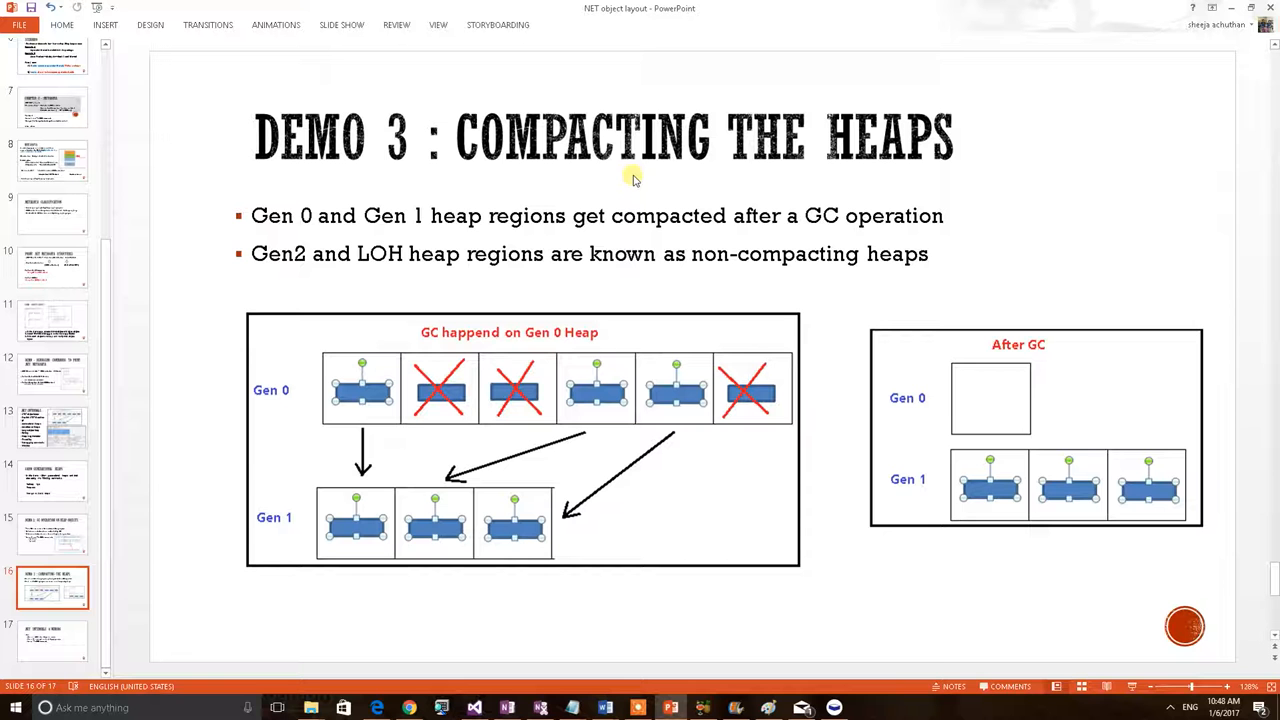
{"action": "mouse_move", "coordinate": [580, 184]}
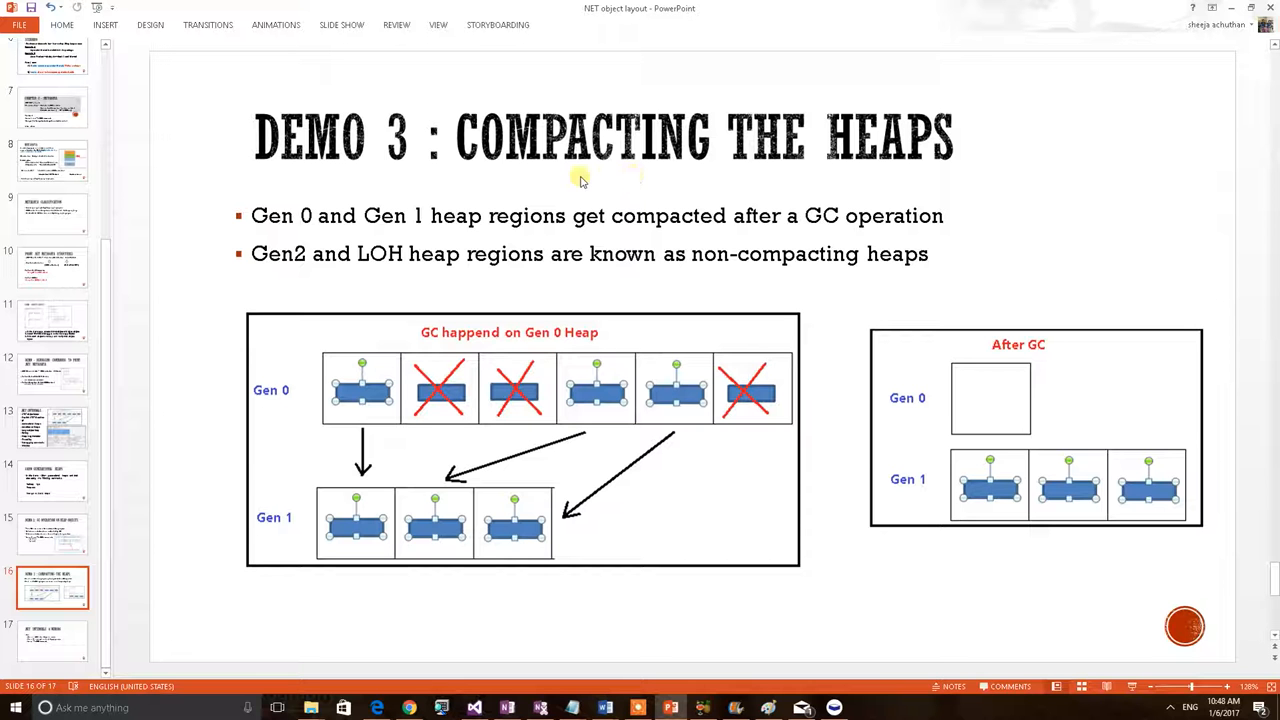
{"action": "mouse_move", "coordinate": [598, 178]}
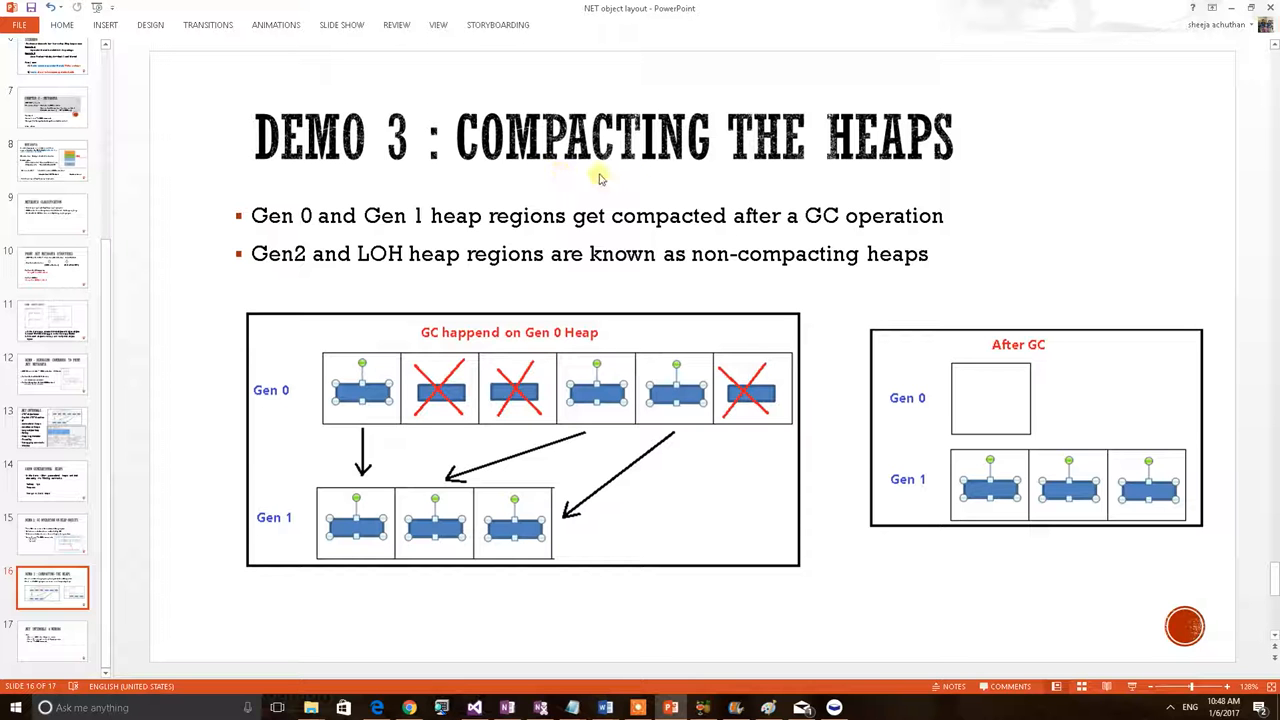
{"action": "mouse_move", "coordinate": [980, 162]}
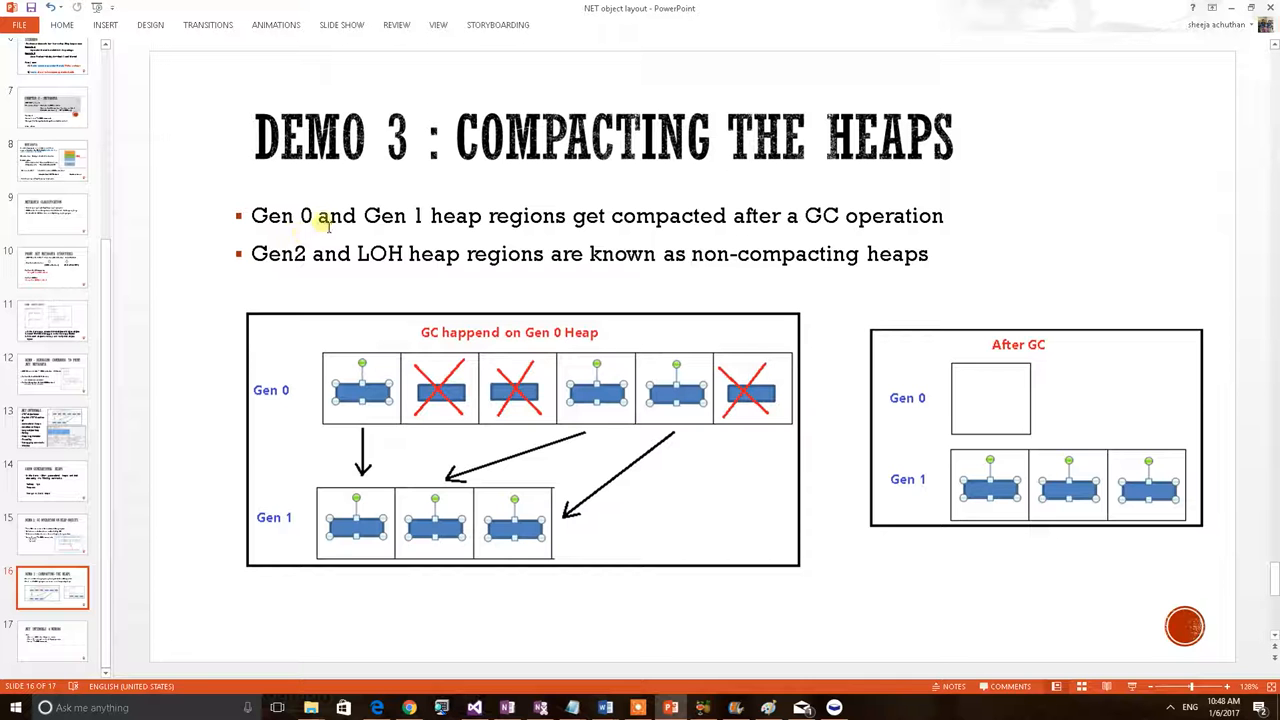
{"action": "mouse_move", "coordinate": [504, 228]}
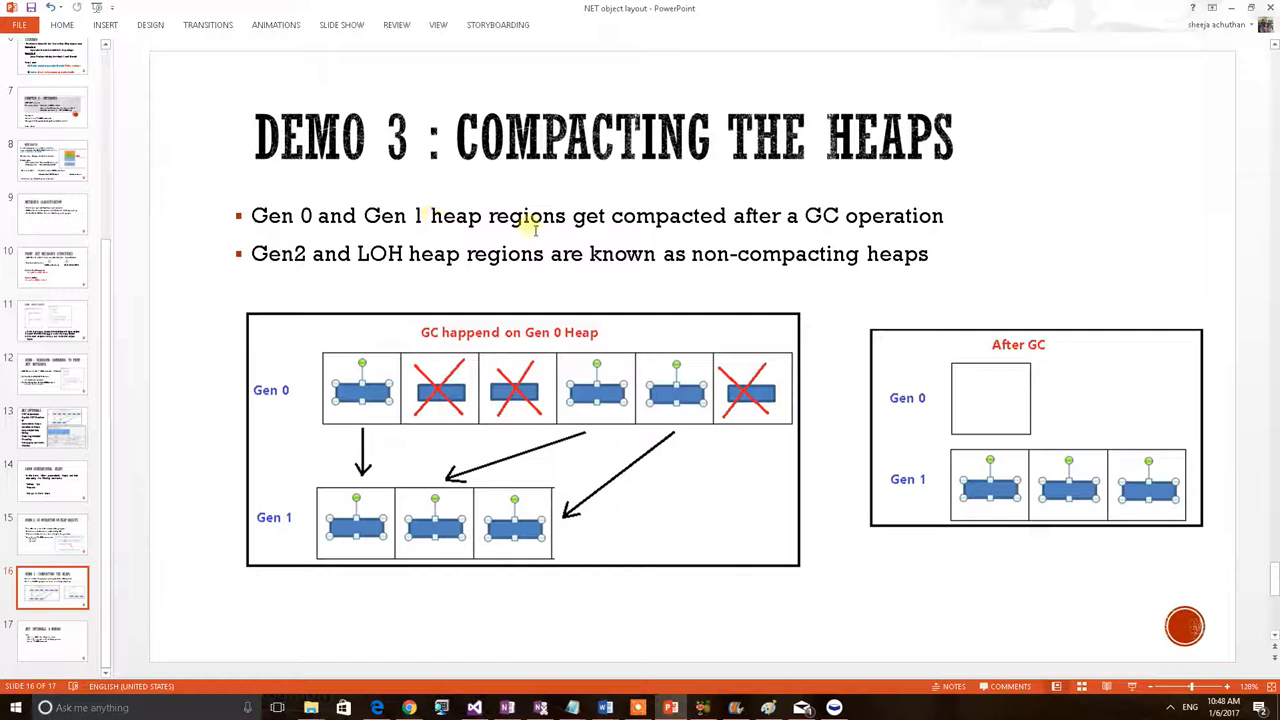
{"action": "mouse_move", "coordinate": [638, 236]}
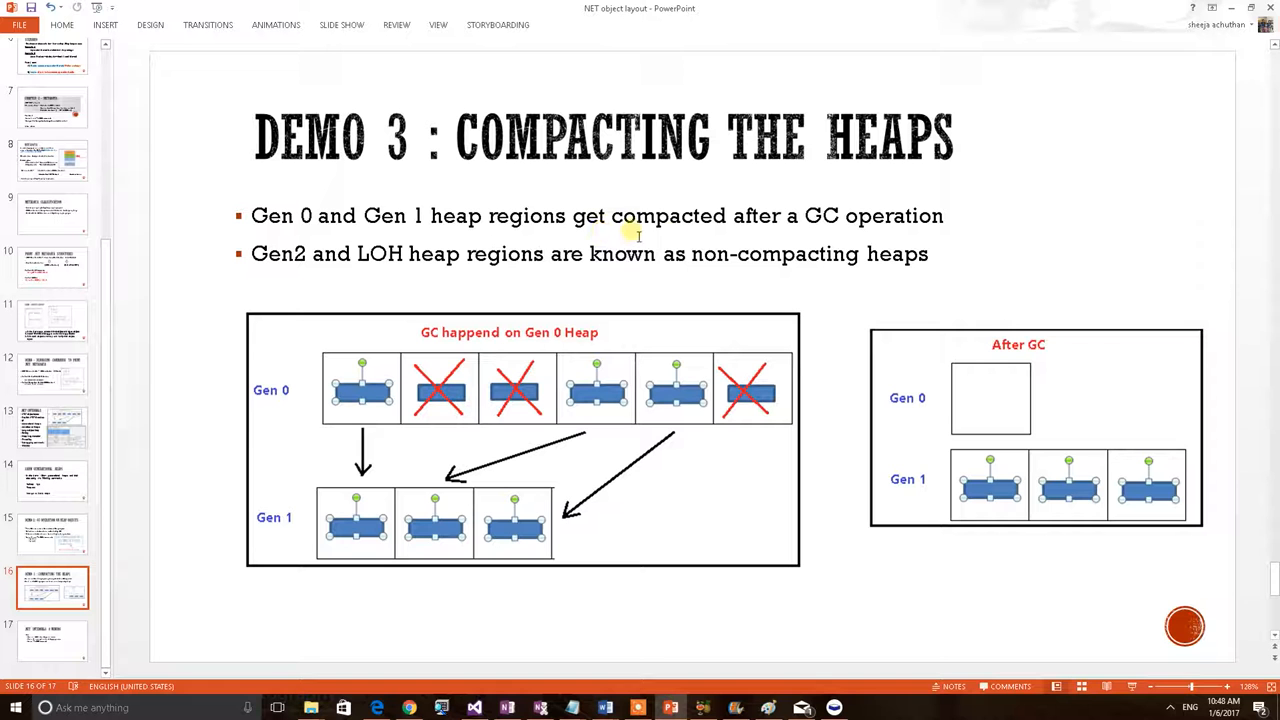
{"action": "mouse_move", "coordinate": [808, 238]}
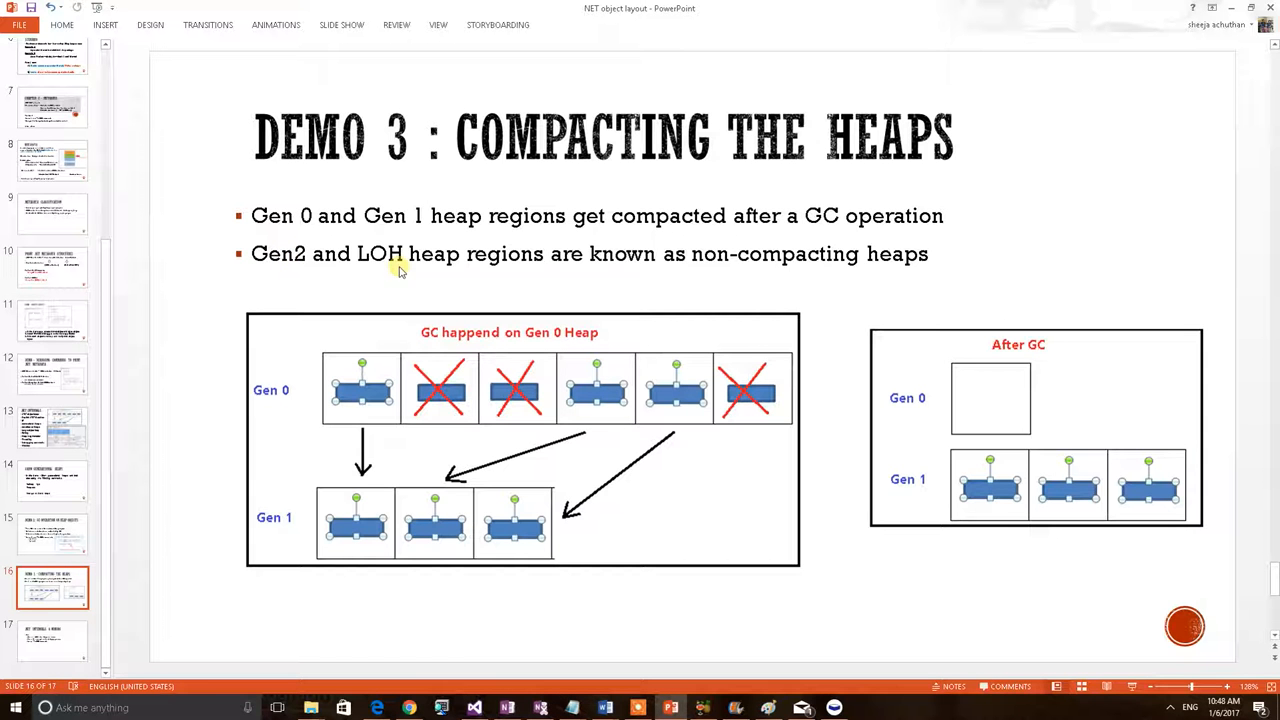
{"action": "mouse_move", "coordinate": [464, 270]}
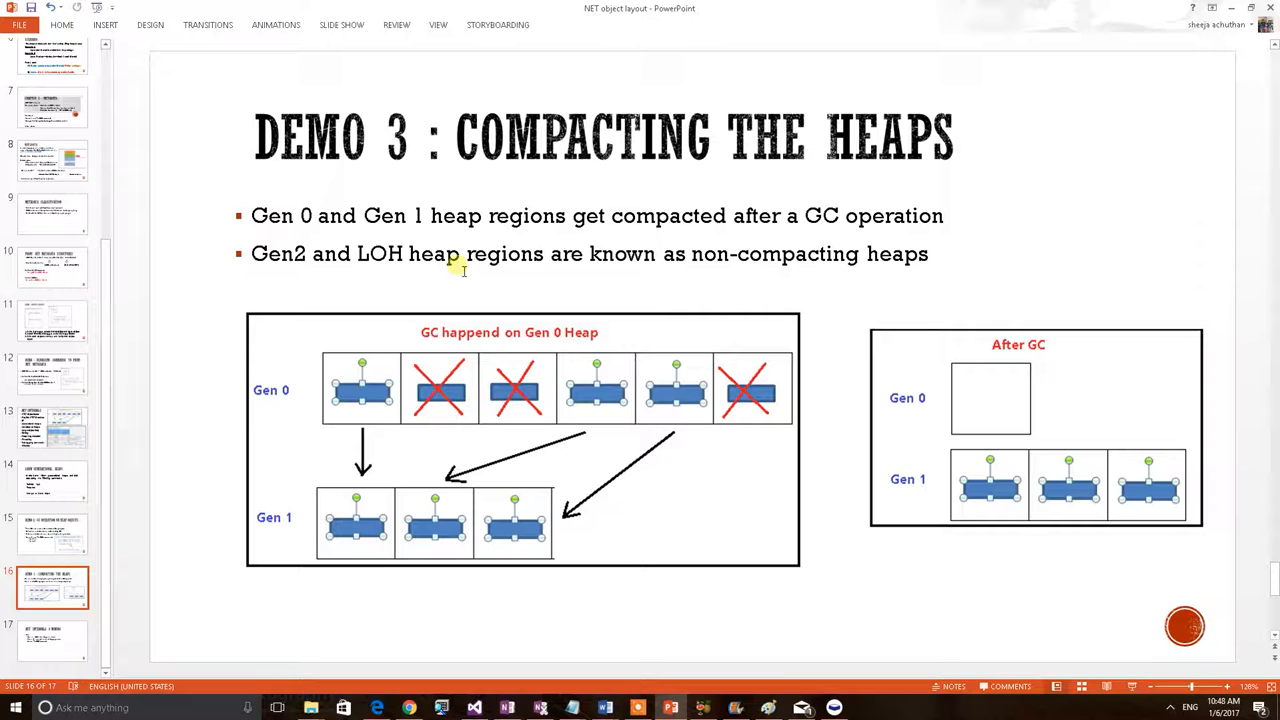
{"action": "mouse_move", "coordinate": [716, 272]}
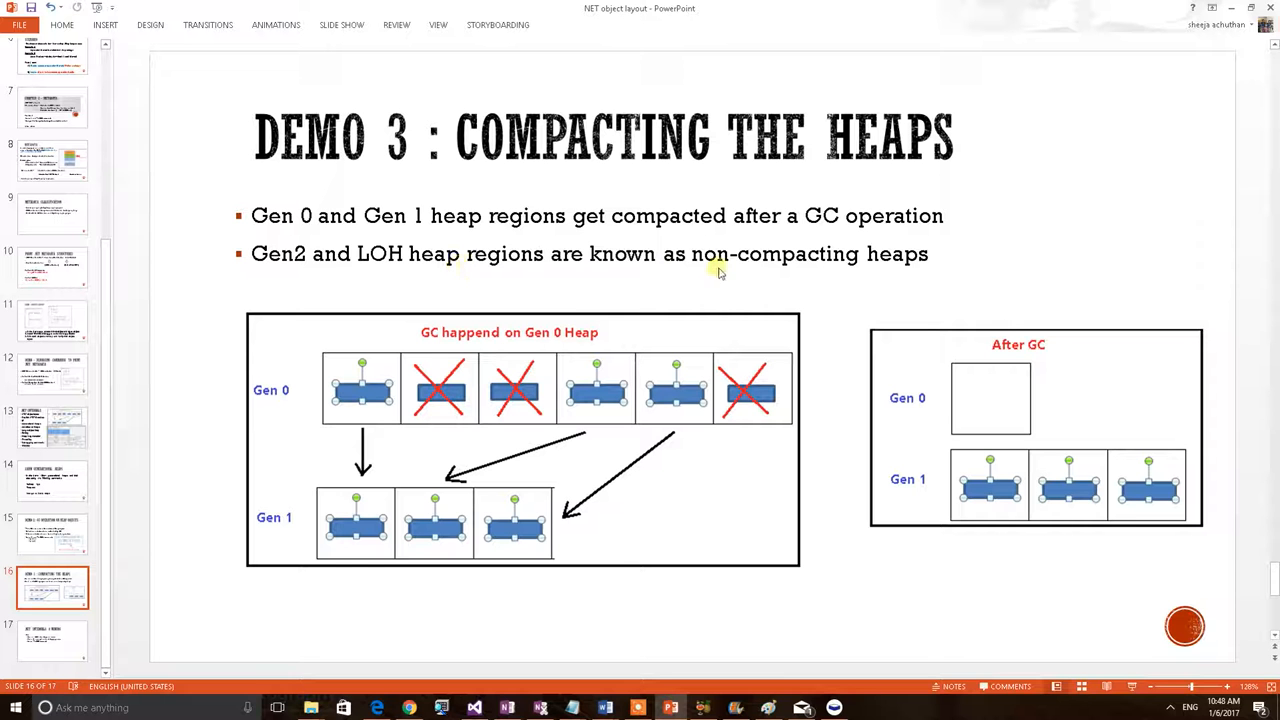
{"action": "mouse_move", "coordinate": [868, 226]}
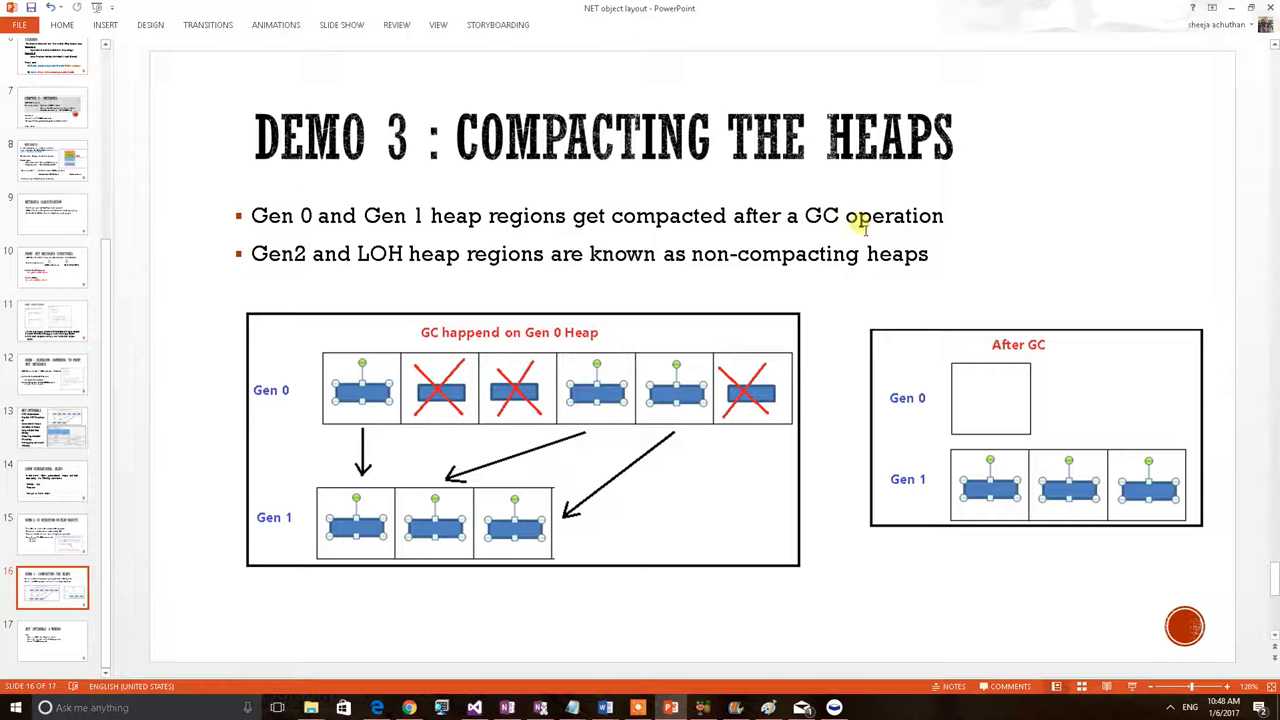
{"action": "mouse_move", "coordinate": [840, 228]}
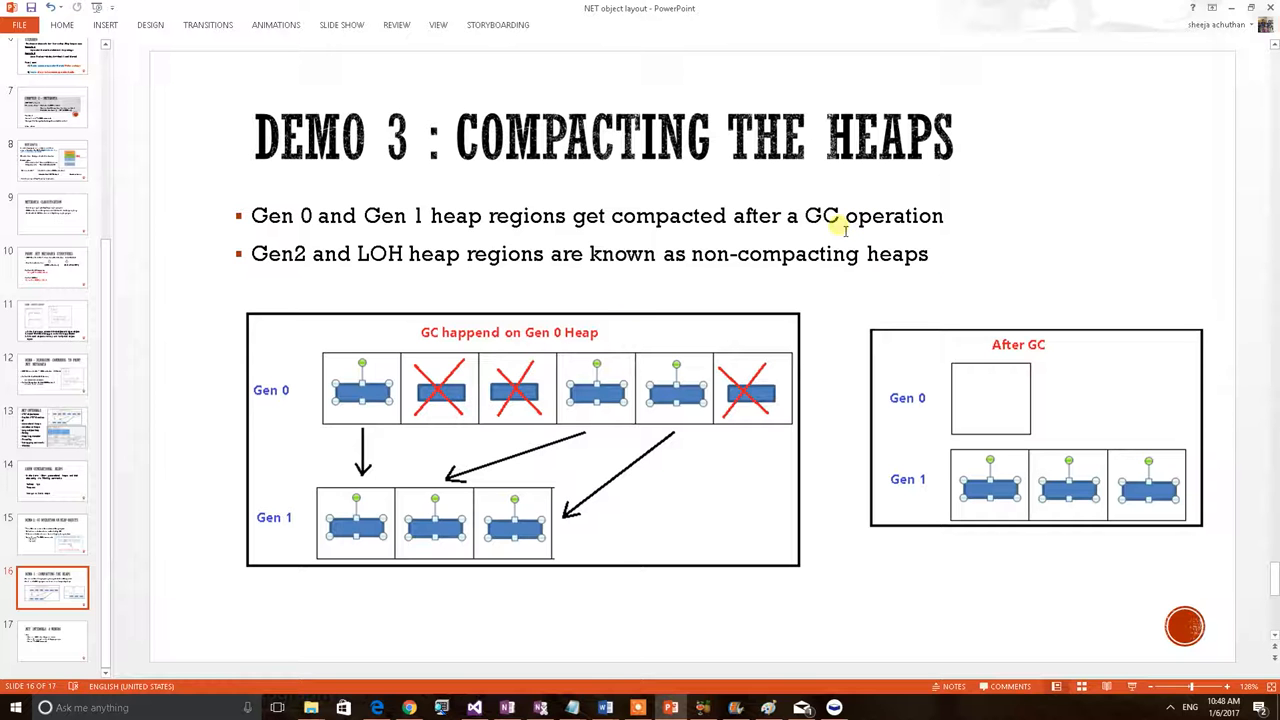
{"action": "mouse_move", "coordinate": [524, 348]}
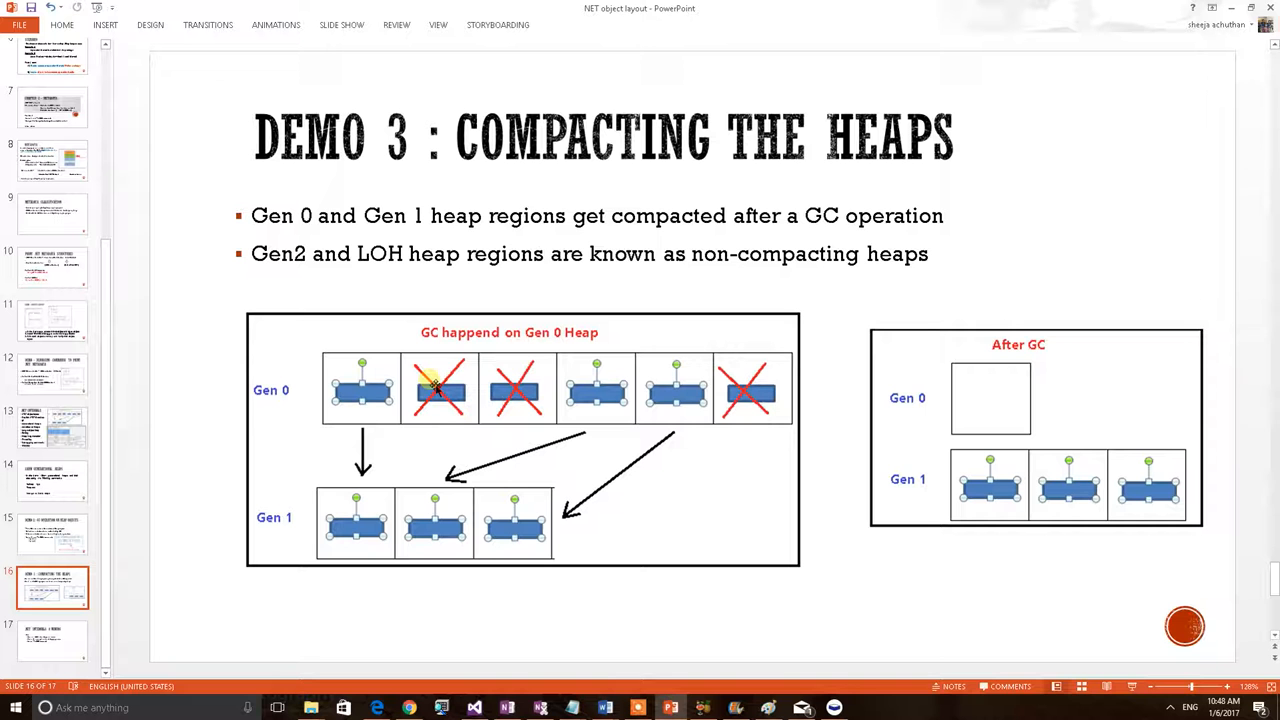
{"action": "mouse_move", "coordinate": [536, 376]}
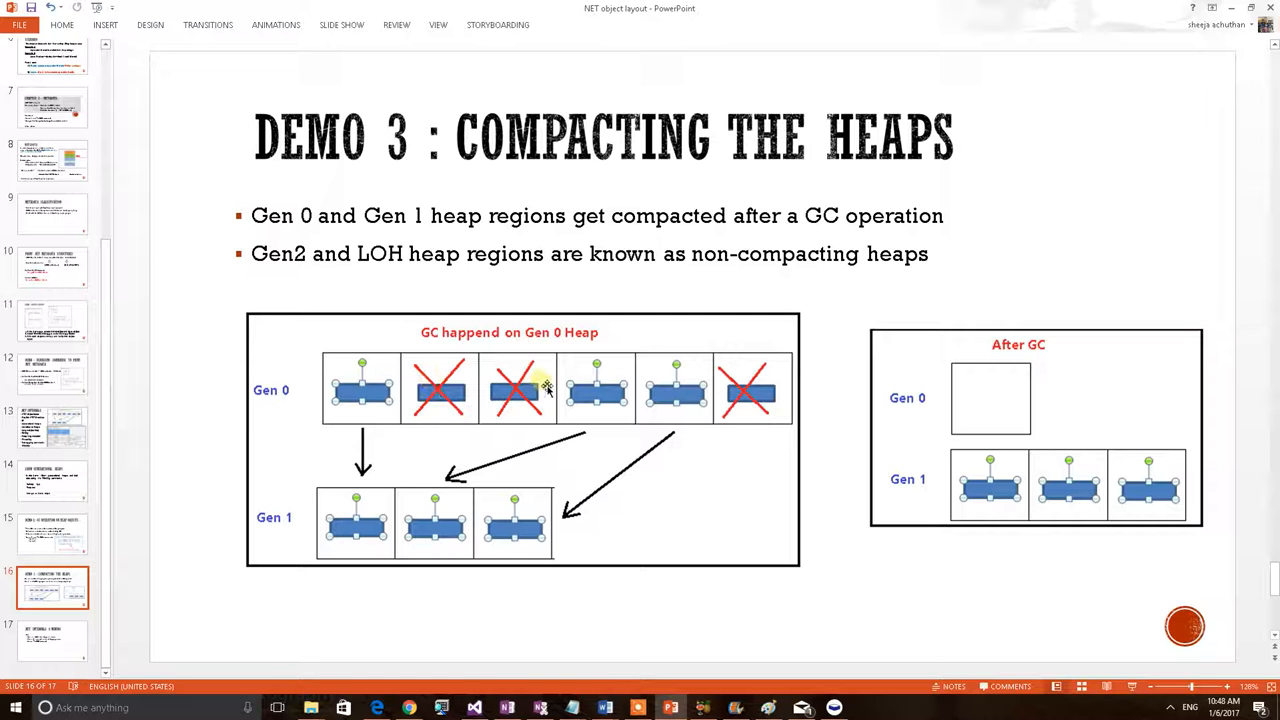
{"action": "mouse_move", "coordinate": [538, 414]}
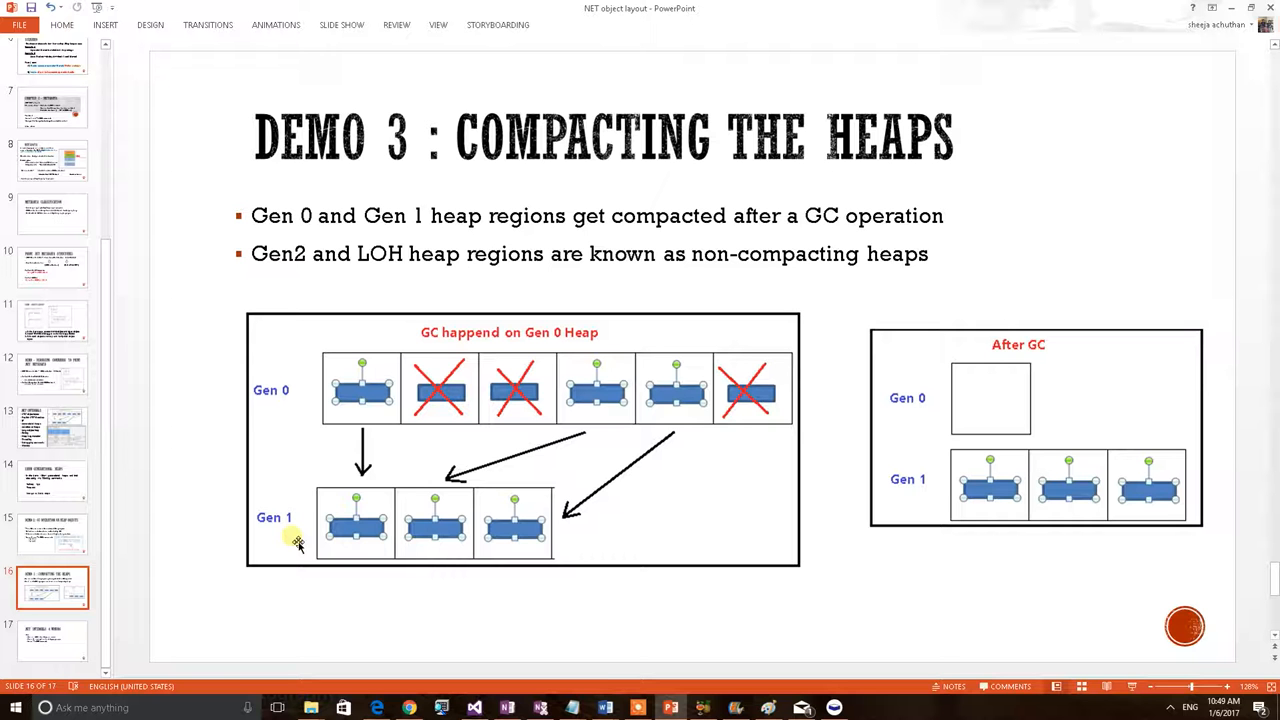
{"action": "mouse_move", "coordinate": [356, 410]}
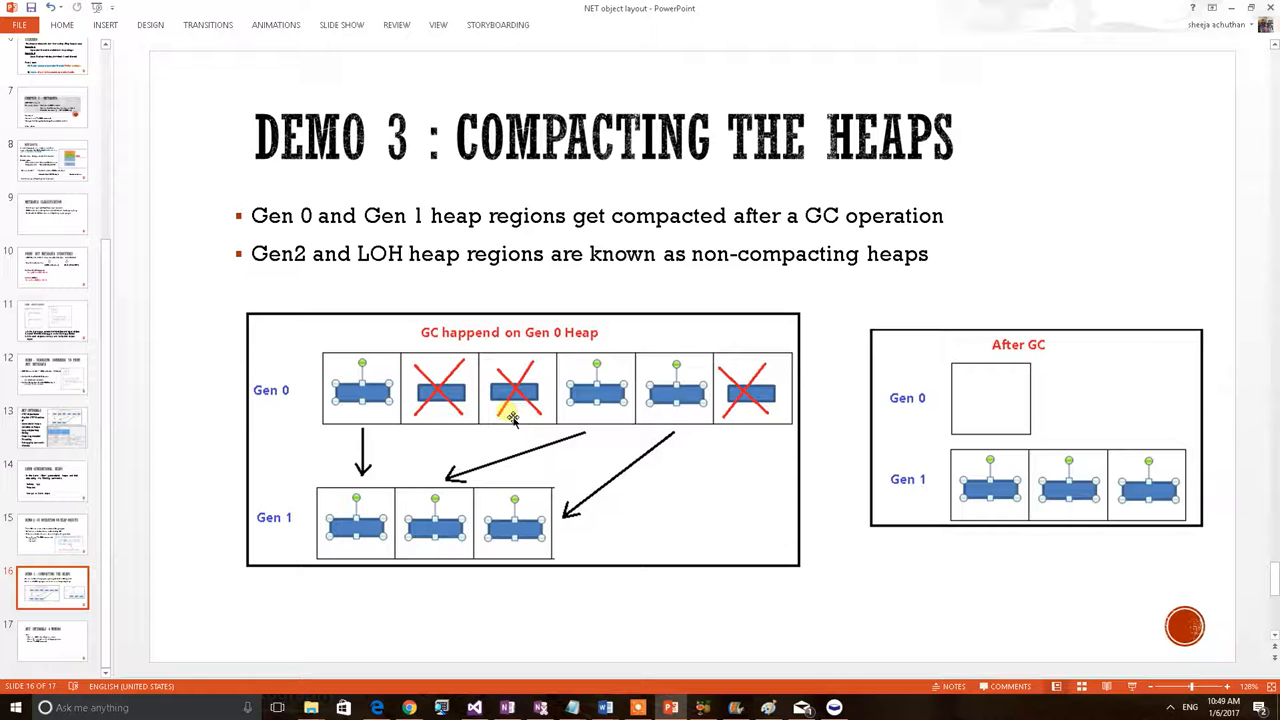
{"action": "mouse_move", "coordinate": [450, 412]}
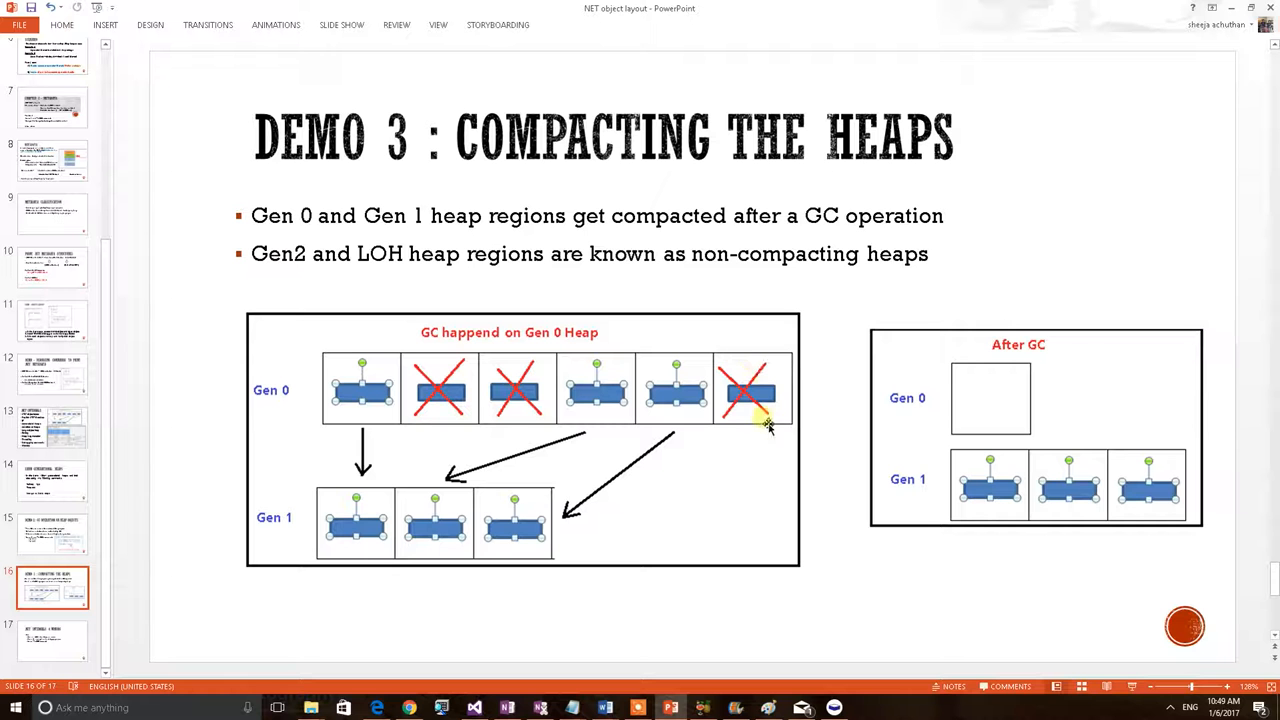
{"action": "mouse_move", "coordinate": [460, 390]}
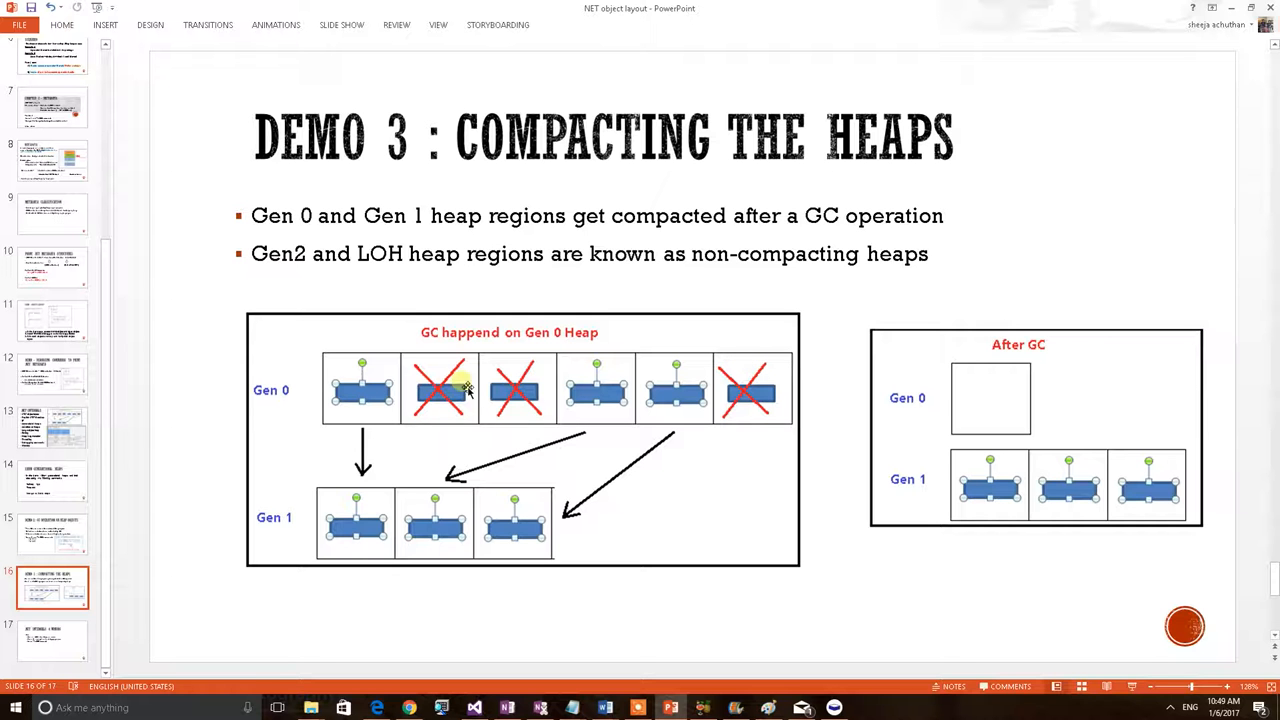
{"action": "mouse_move", "coordinate": [584, 336]}
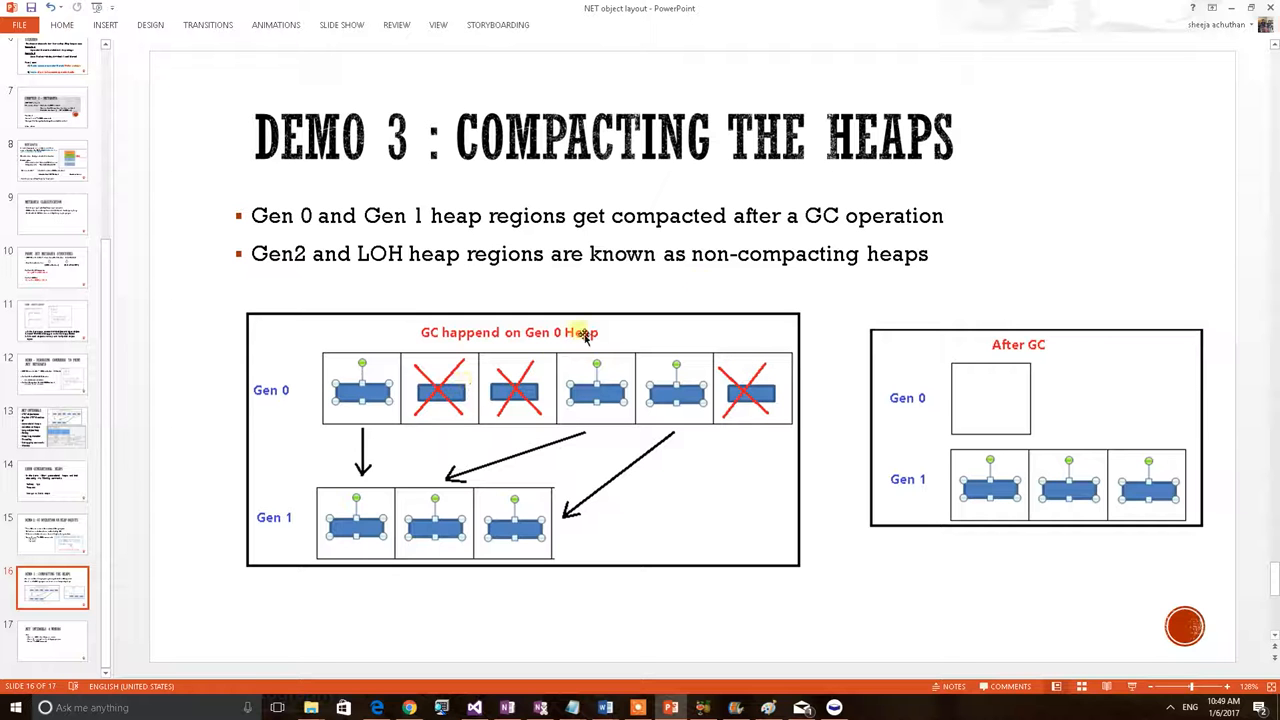
{"action": "mouse_move", "coordinate": [328, 410]}
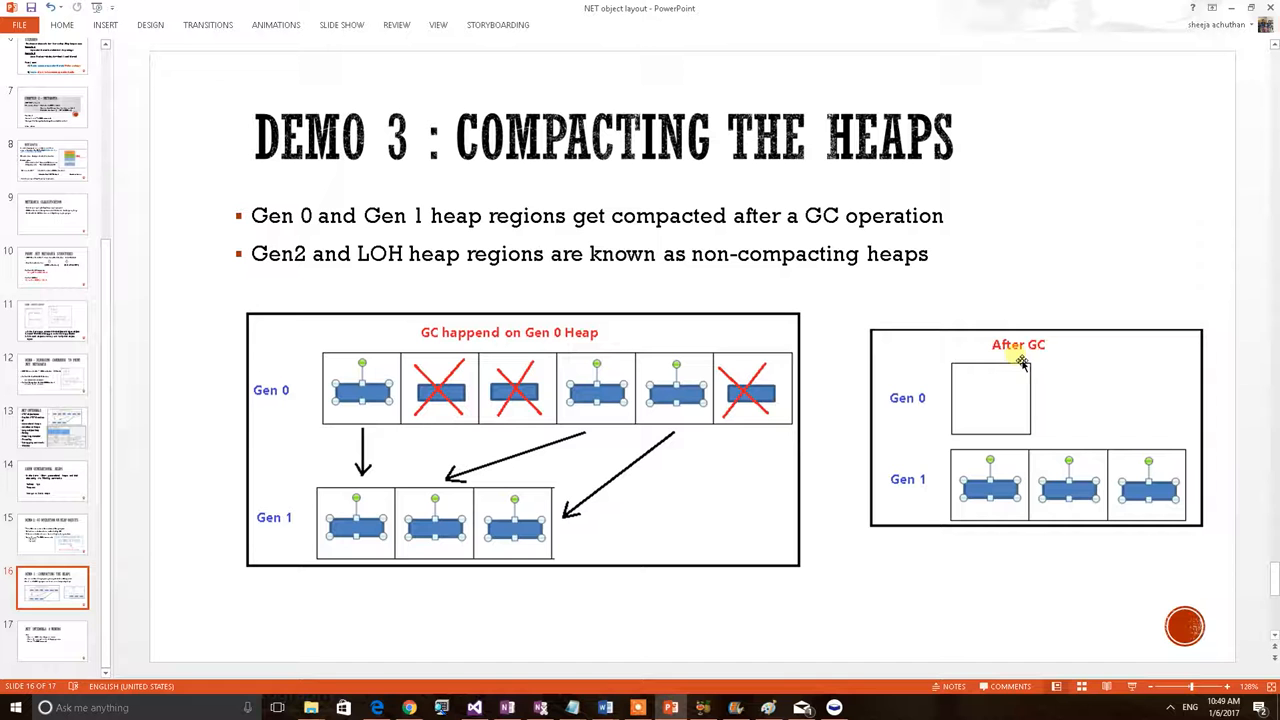
{"action": "mouse_move", "coordinate": [920, 500]}
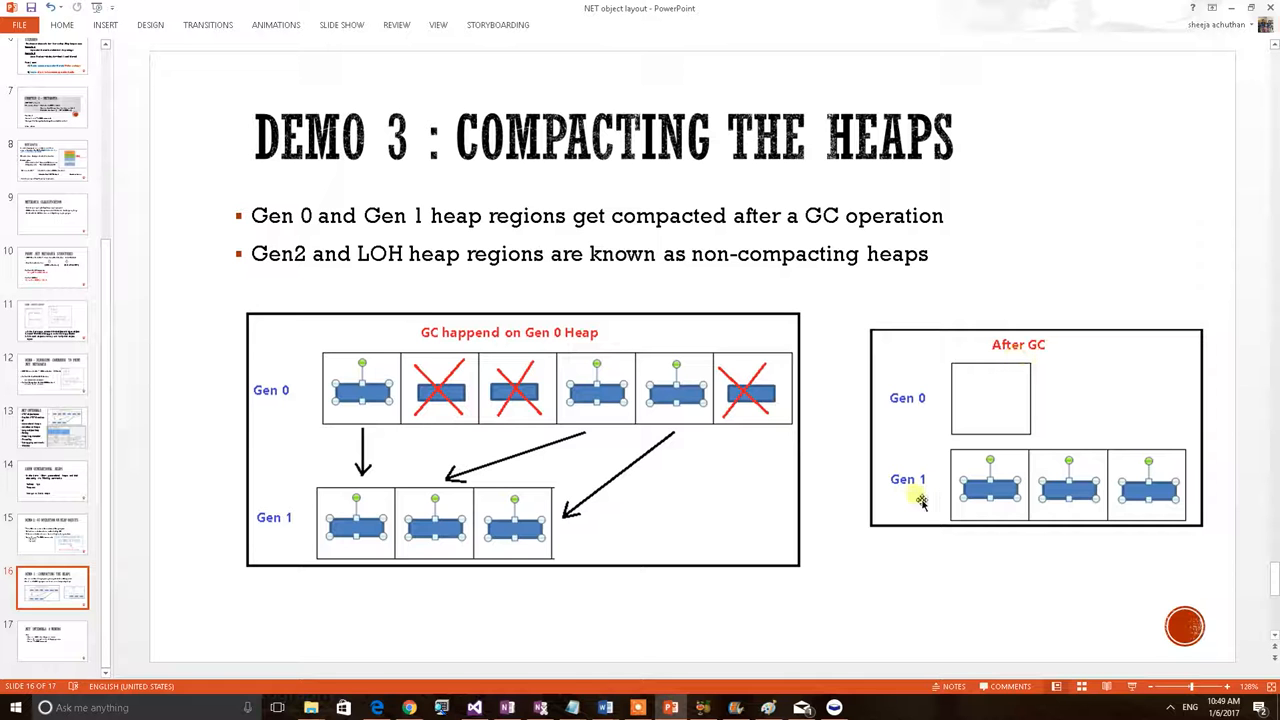
{"action": "mouse_move", "coordinate": [404, 420]}
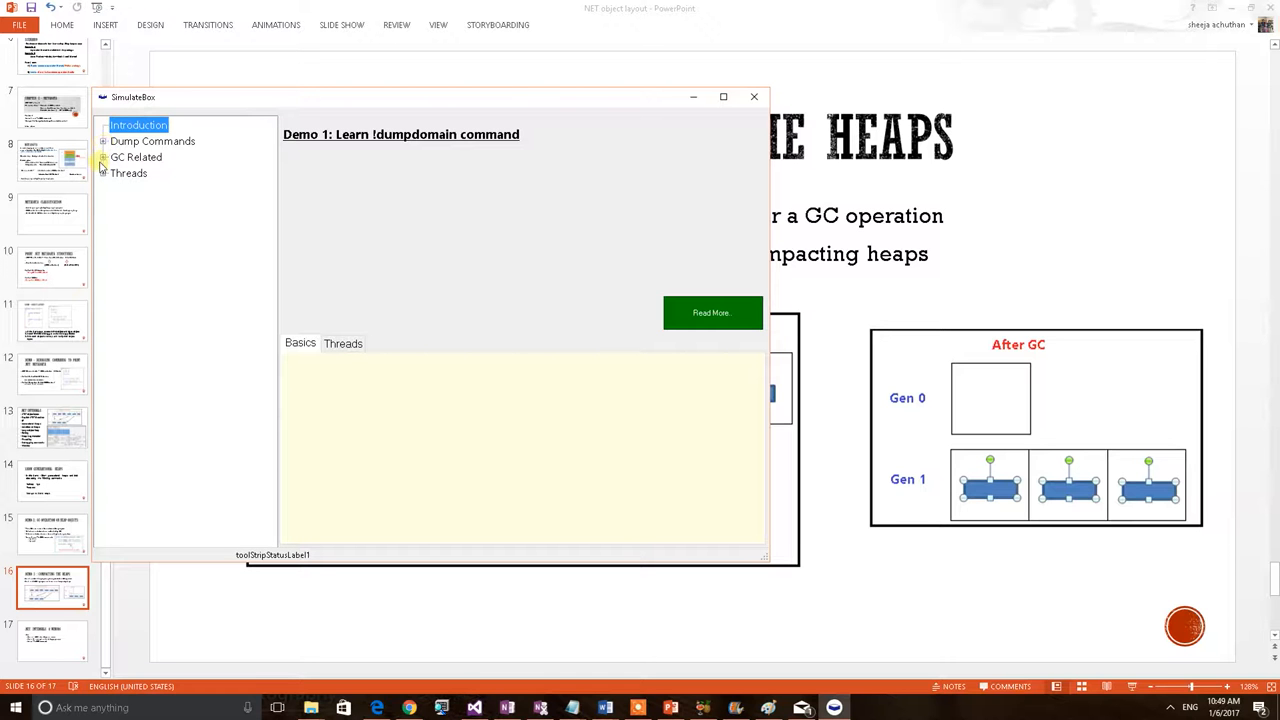
- Select 'Compacting heaps' under GC Related and create the 10000 apple objects via the 1000 Apples button
{"action": "left_click", "coordinate": [104, 158]}
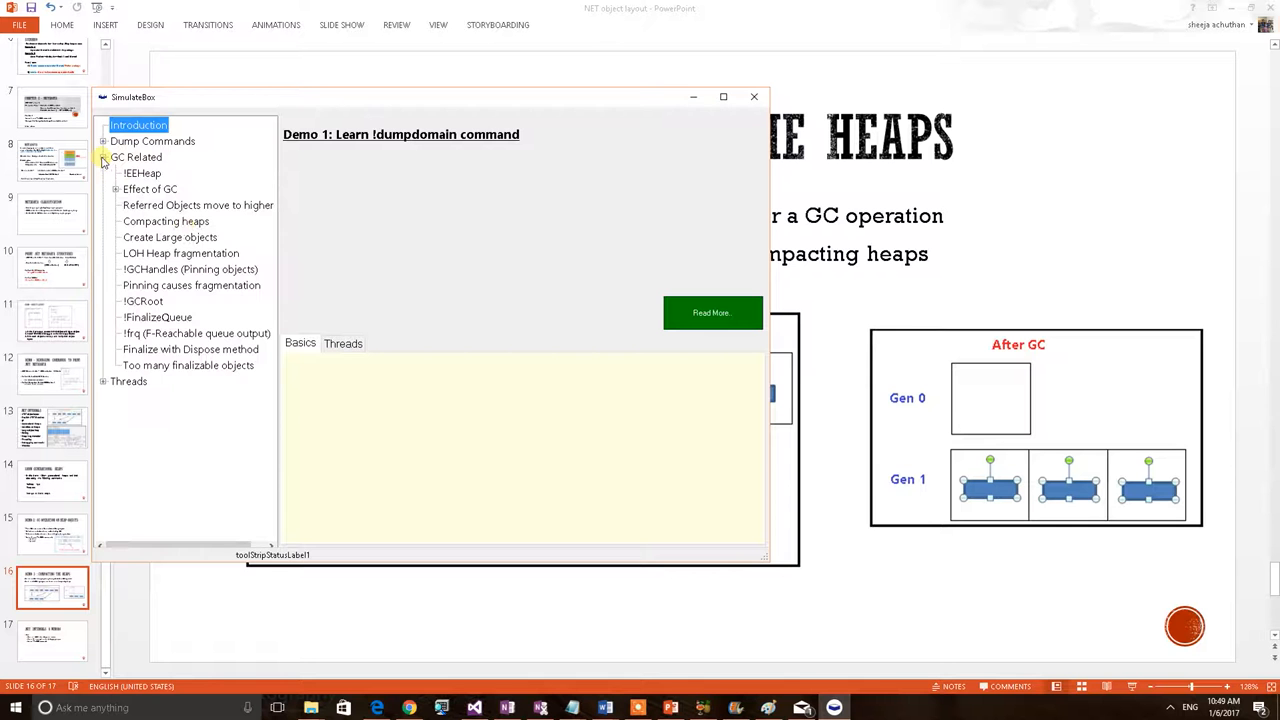
{"action": "left_click", "coordinate": [164, 220]}
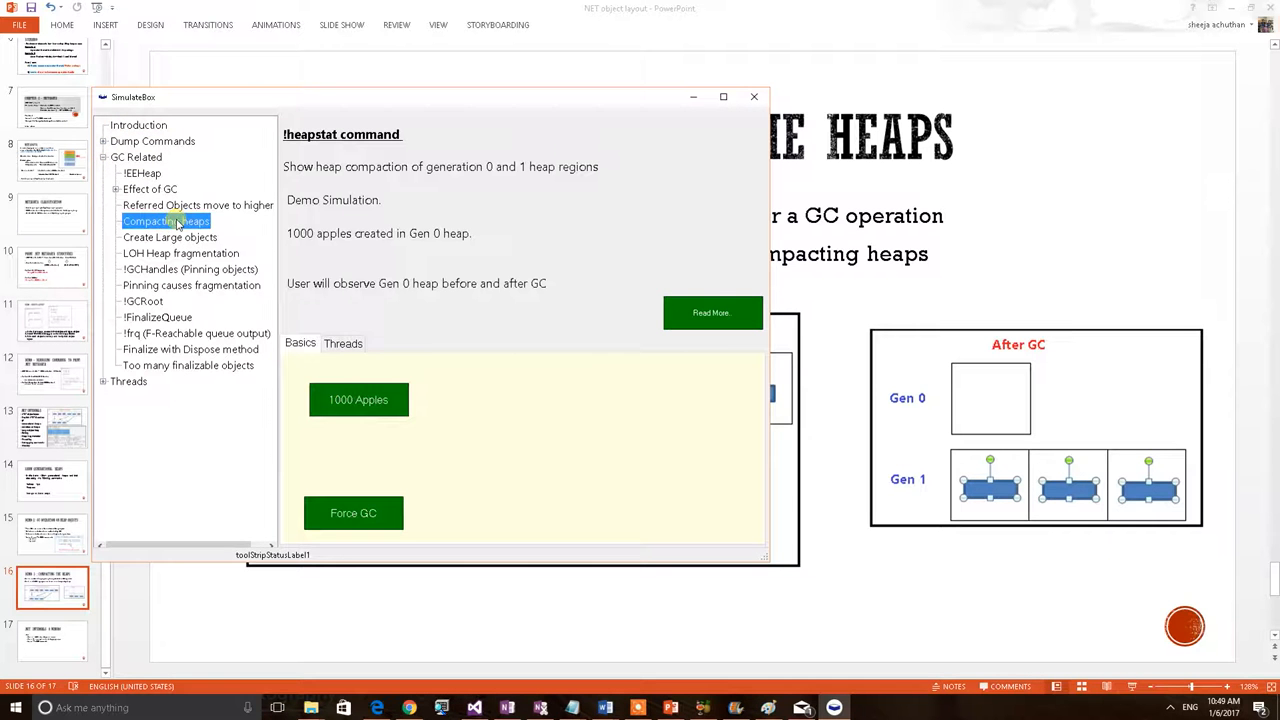
{"action": "left_click", "coordinate": [358, 400]}
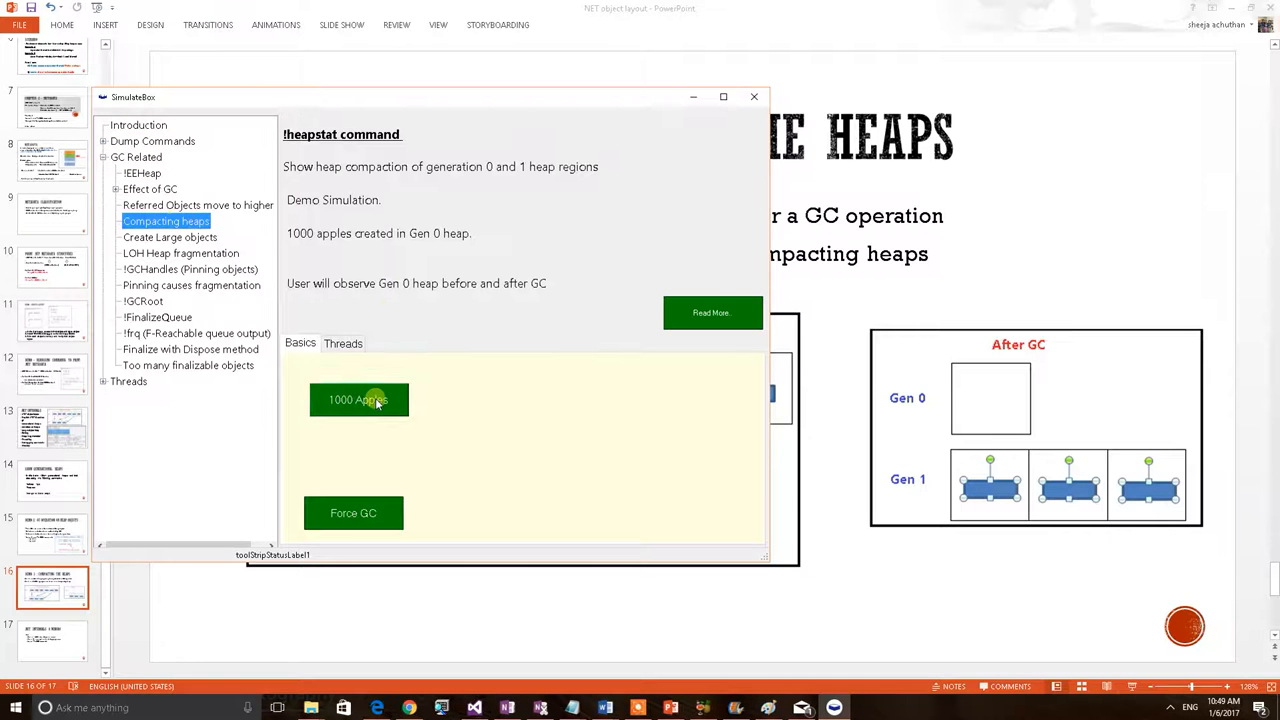
{"action": "left_click", "coordinate": [358, 400]}
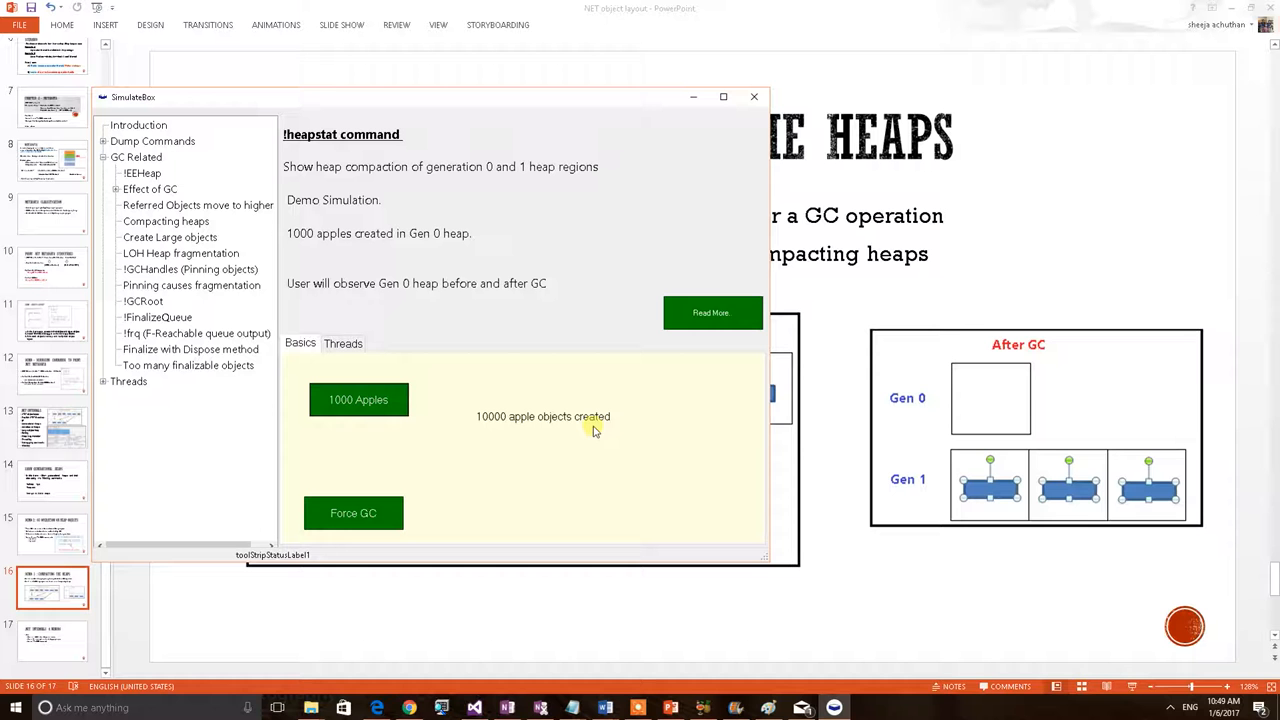
{"action": "mouse_move", "coordinate": [570, 426]}
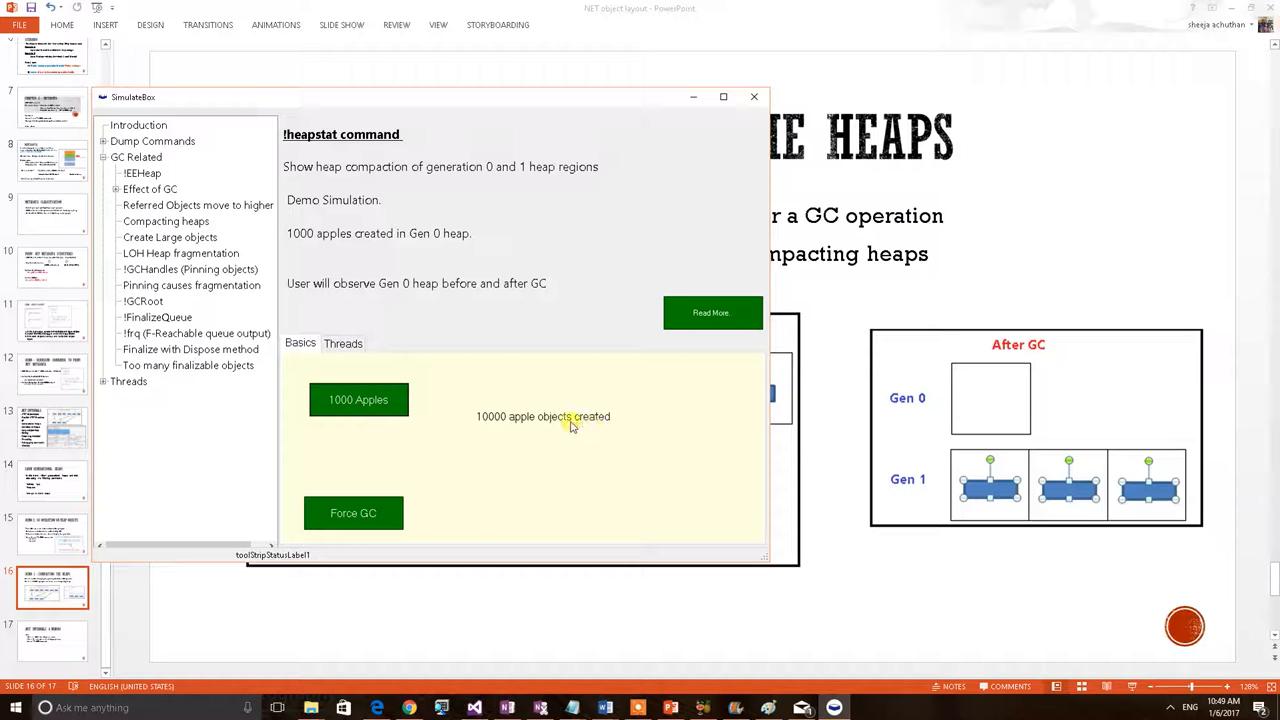
{"action": "mouse_move", "coordinate": [568, 434]}
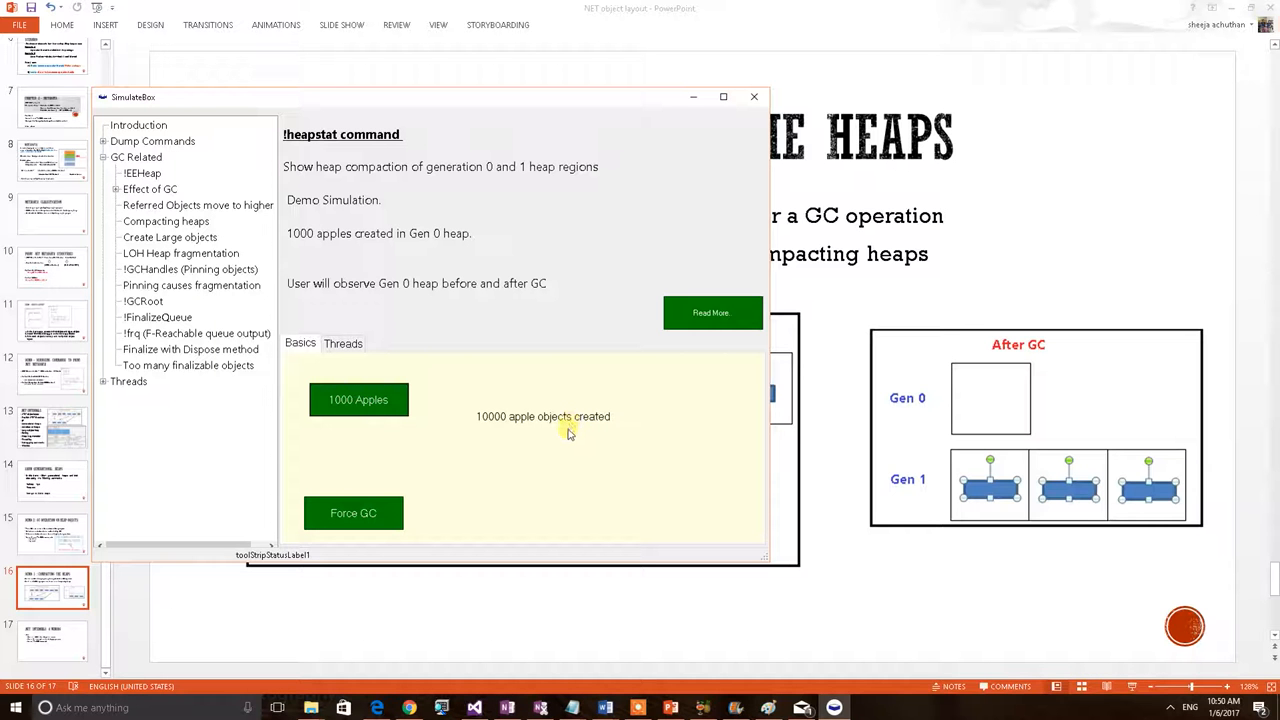
{"action": "mouse_move", "coordinate": [532, 392]}
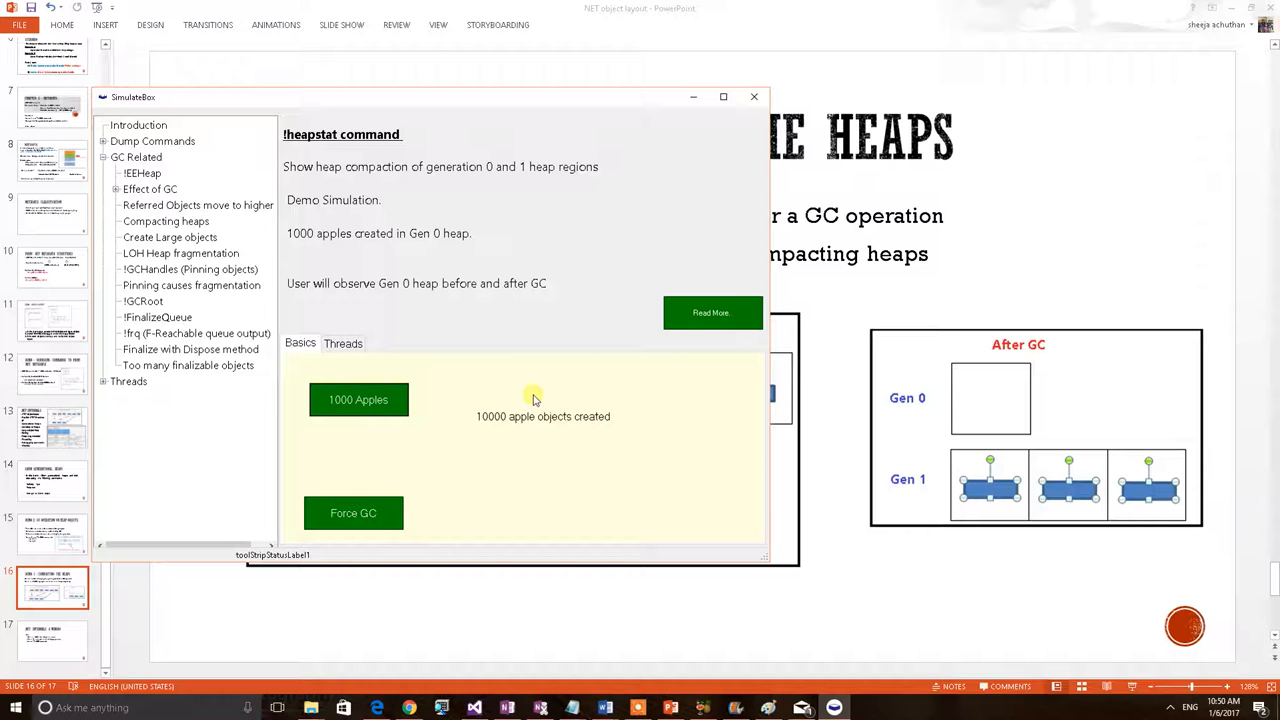
{"action": "mouse_move", "coordinate": [324, 80]}
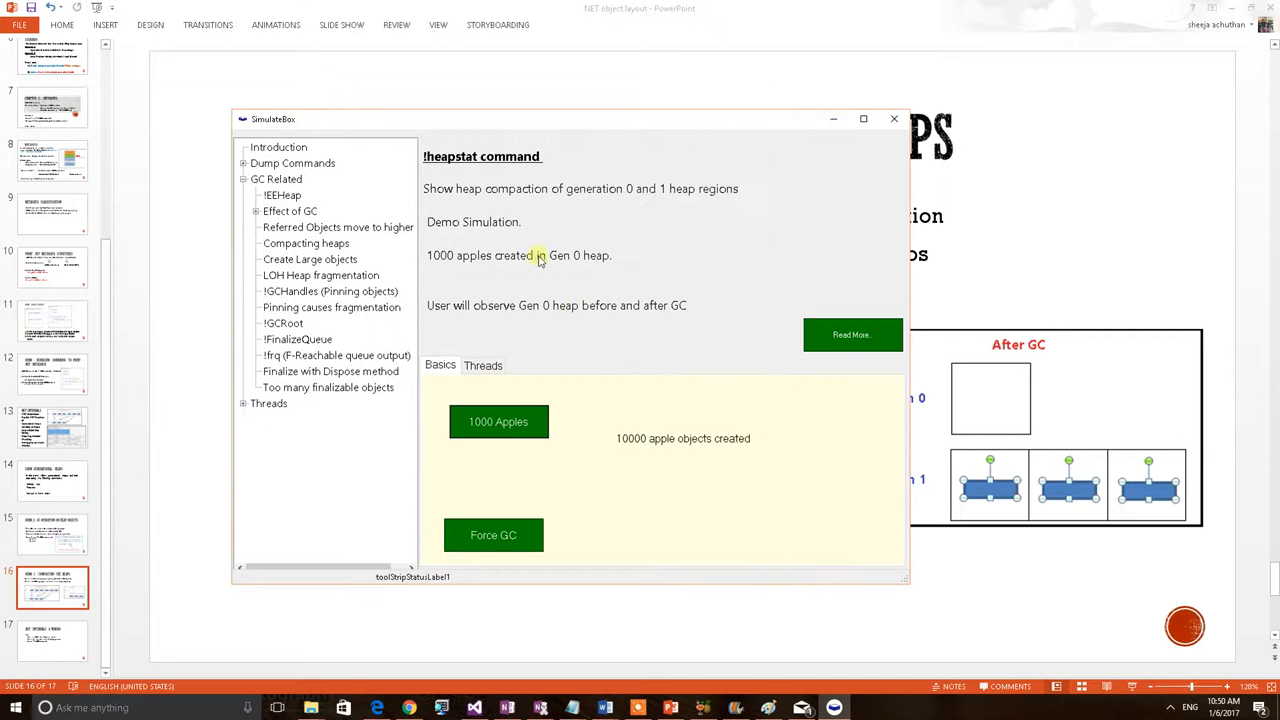
{"action": "mouse_move", "coordinate": [498, 212]}
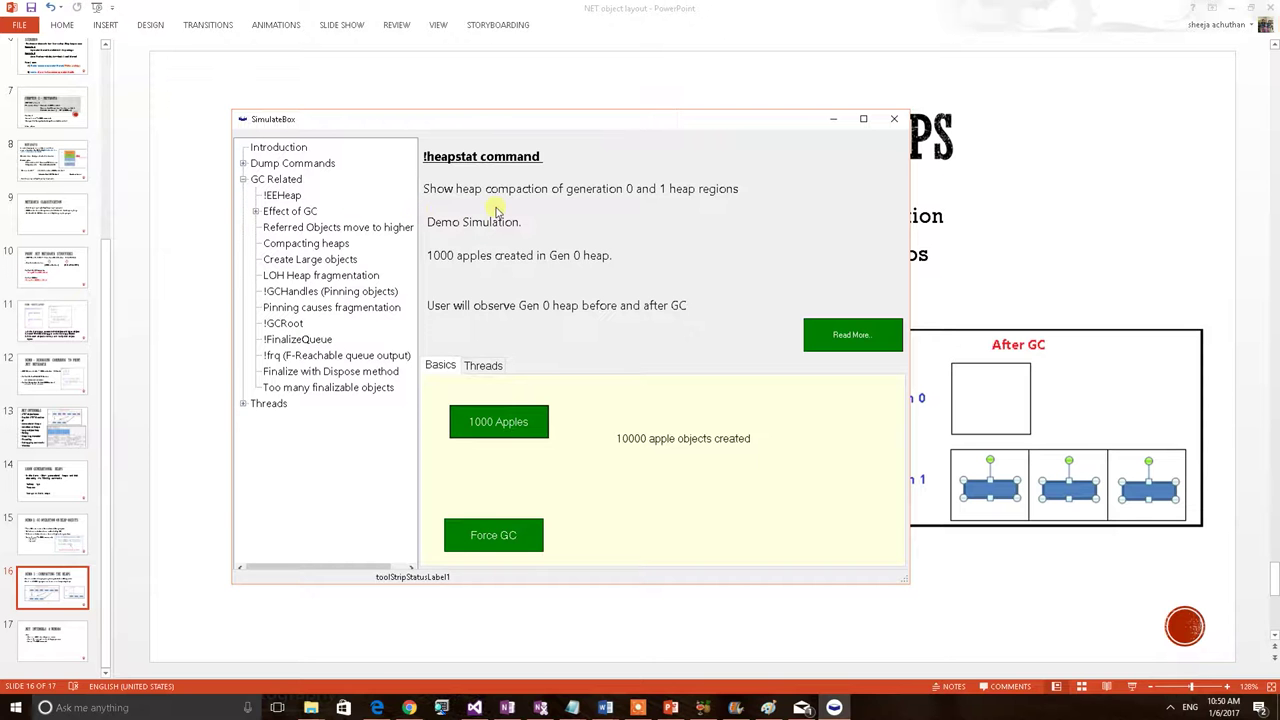
{"action": "mouse_move", "coordinate": [280, 132]}
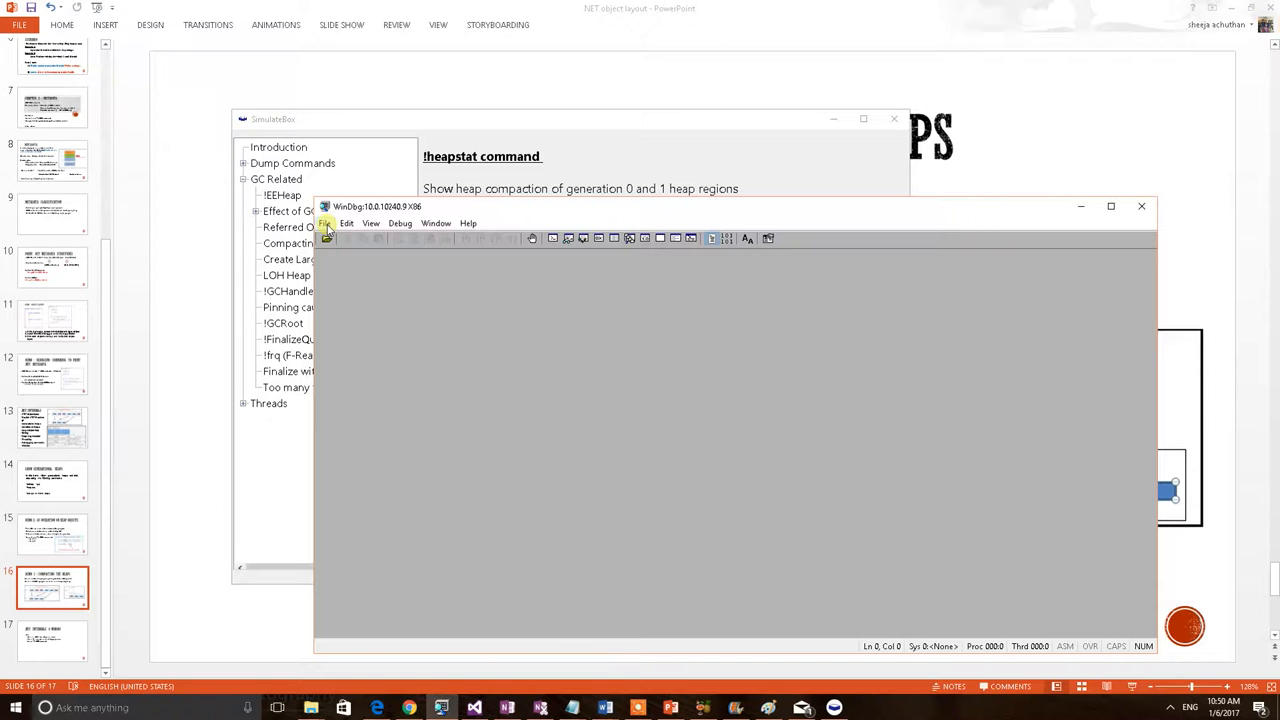
- Attach WinDbg to the running SimulateBox process through File > Attach to a Process
{"action": "left_click", "coordinate": [324, 222]}
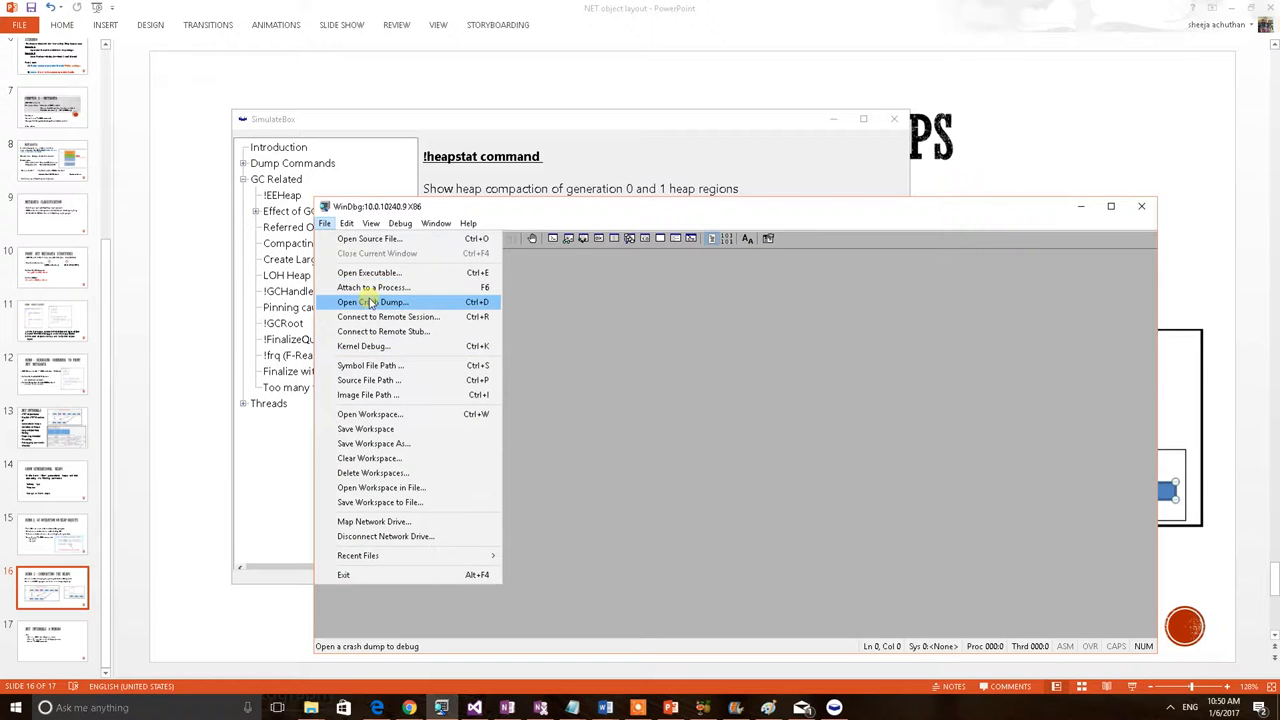
{"action": "left_click", "coordinate": [372, 288]}
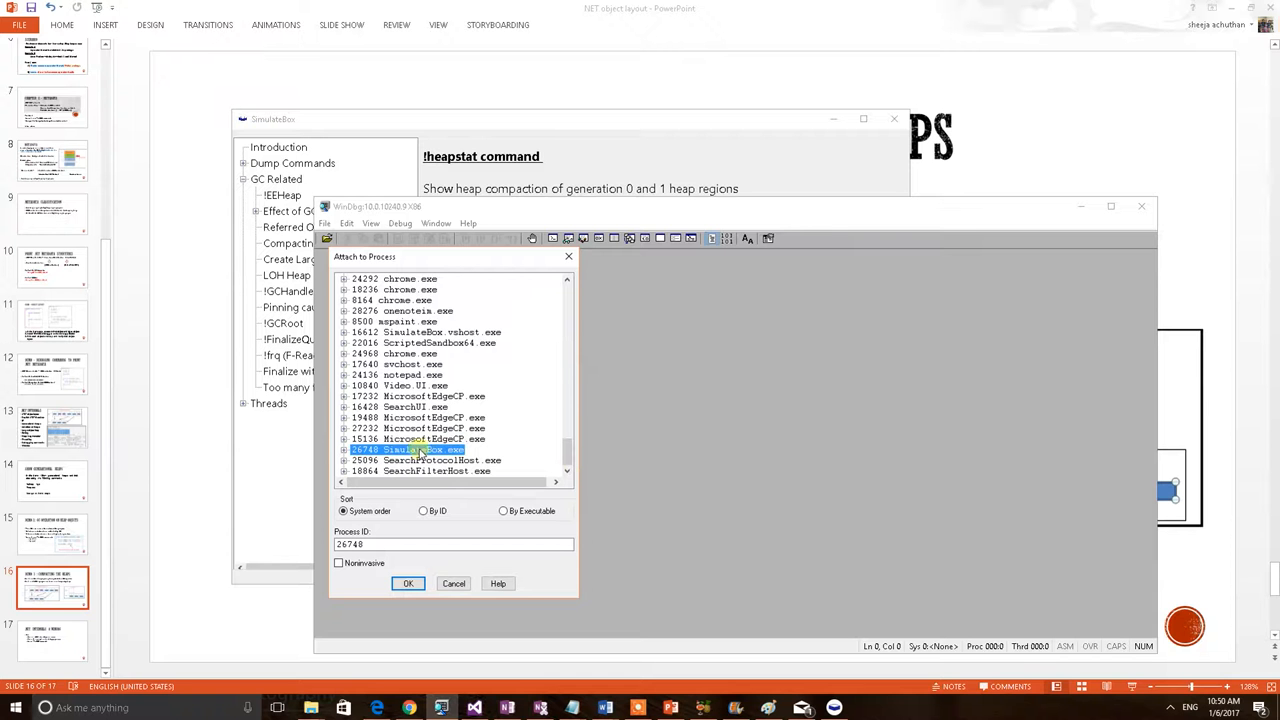
{"action": "left_click", "coordinate": [408, 584]}
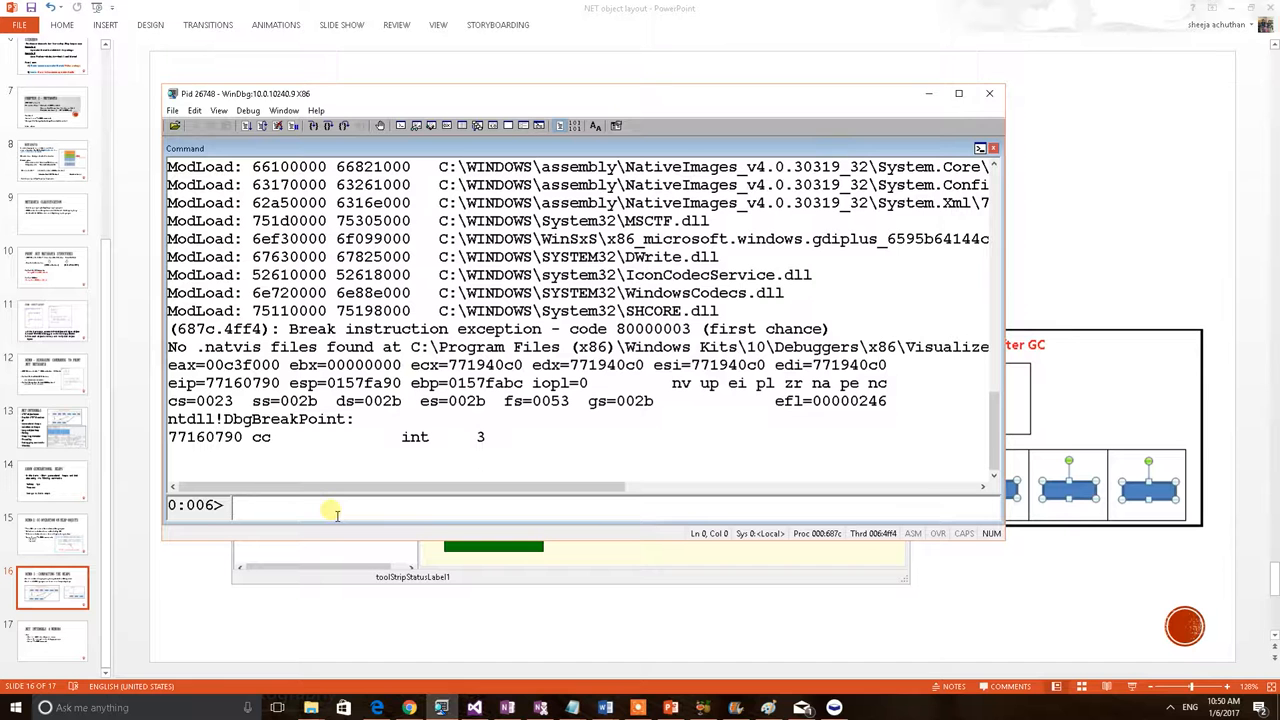
- Enter the .loadby sos clr command at the WinDbg prompt to load SOS
{"action": "type", "text": ".loadby sos"}
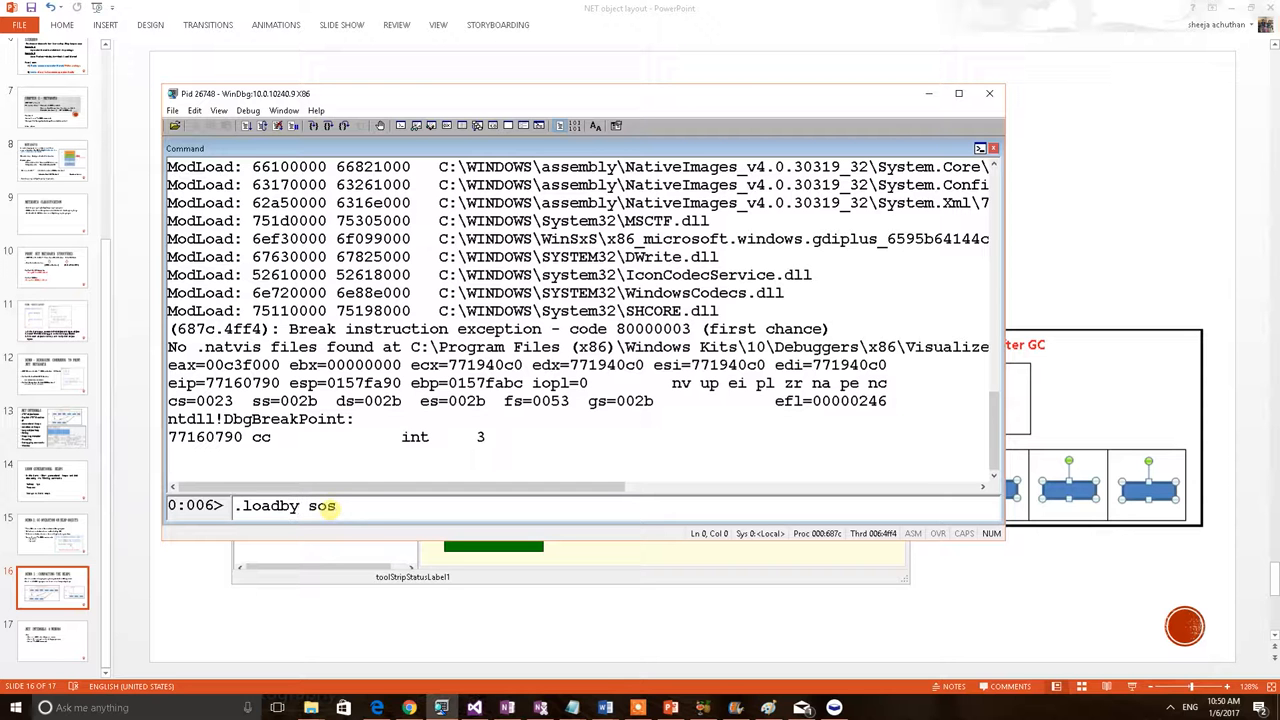
{"action": "type", "text": "clr"}
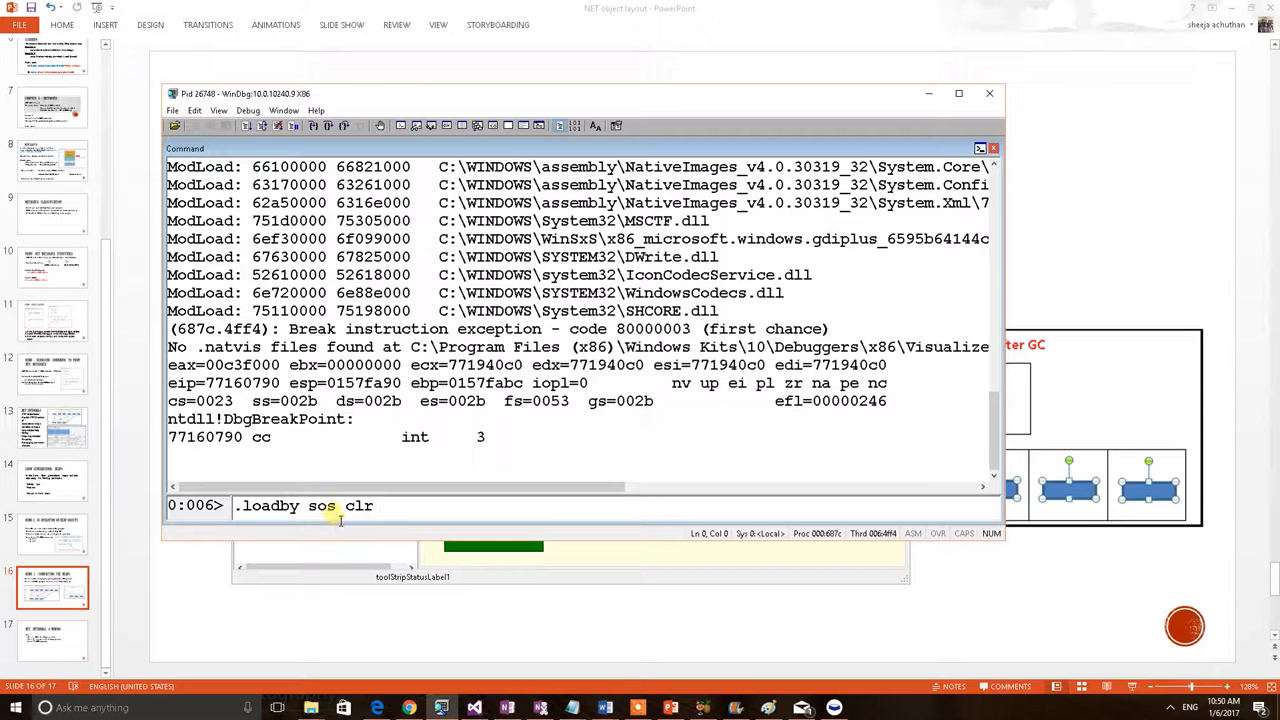
{"action": "double_click", "coordinate": [320, 506]}
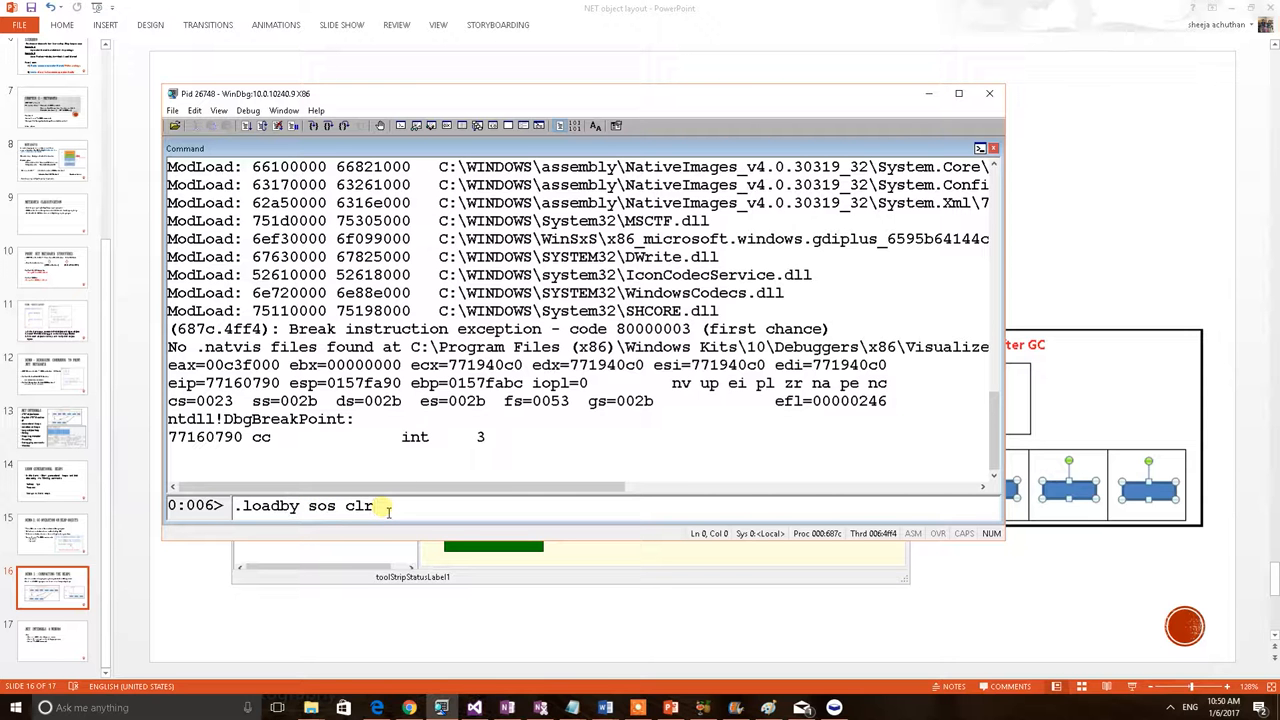
{"action": "mouse_move", "coordinate": [288, 160]}
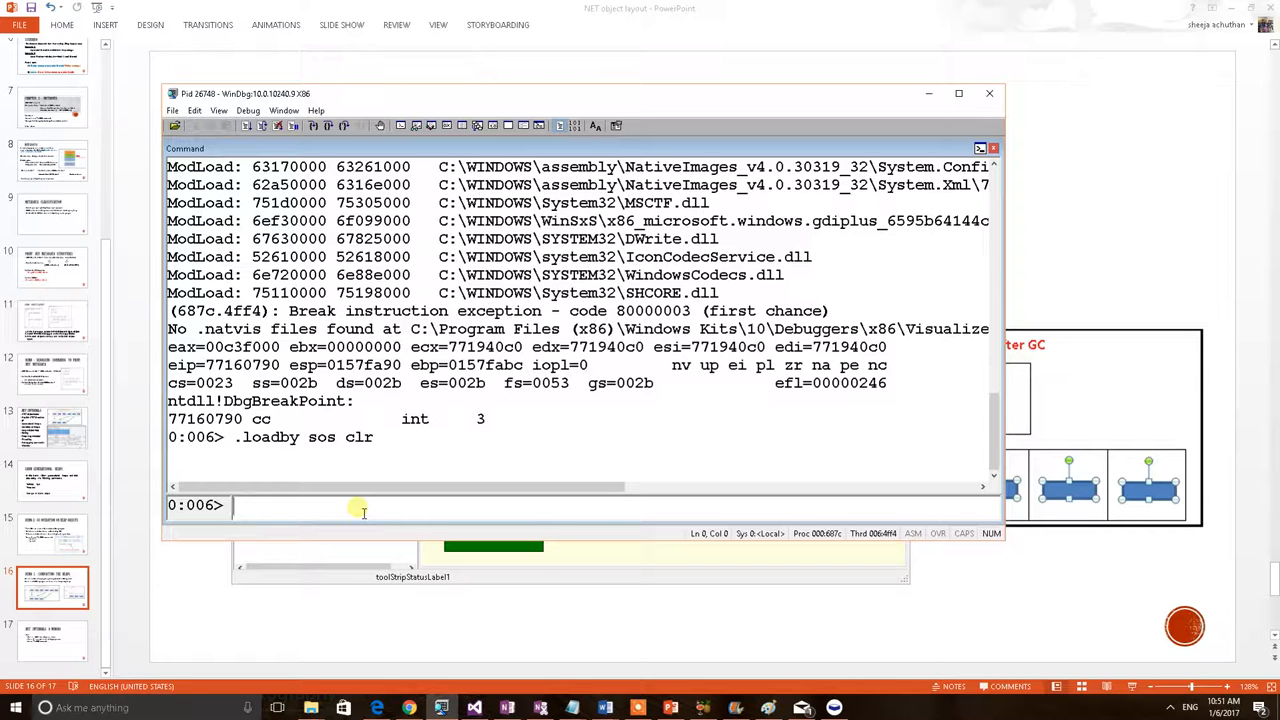
- Run !heapstat and highlight the pre-GC Gen0 size of 1273820 bytes
{"action": "type", "text": "!heapst"}
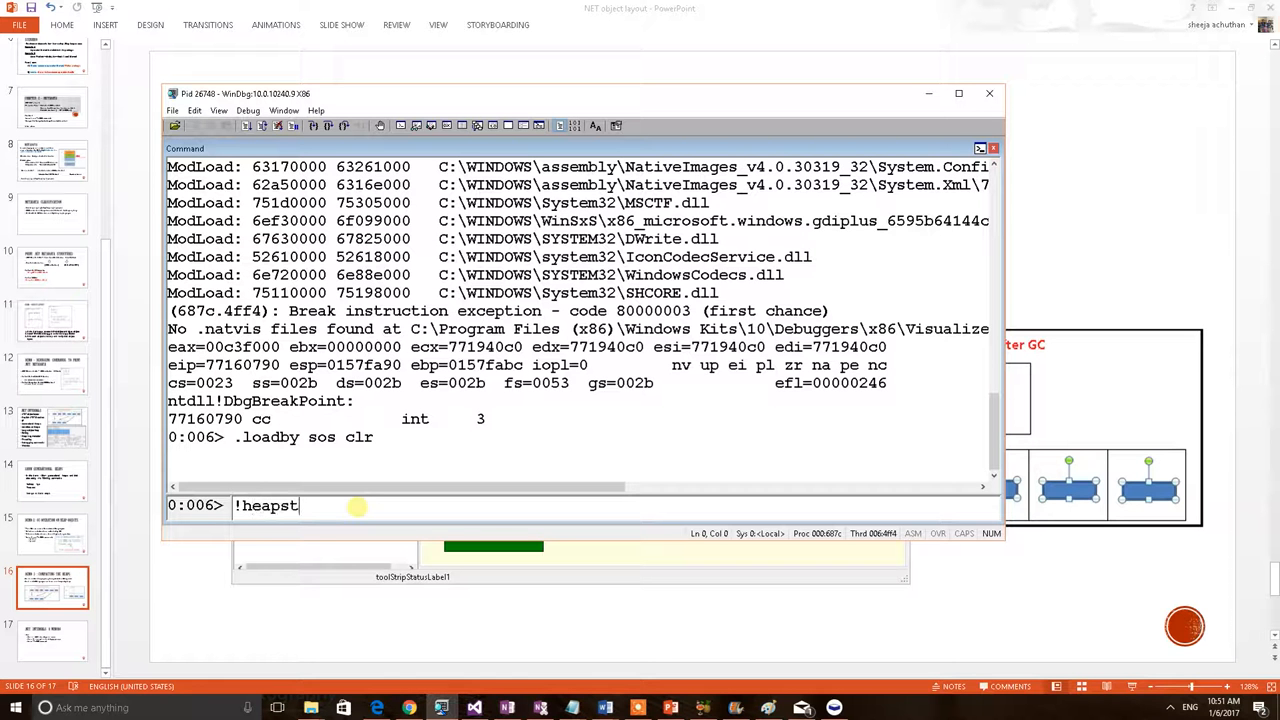
{"action": "type", "text": "at"}
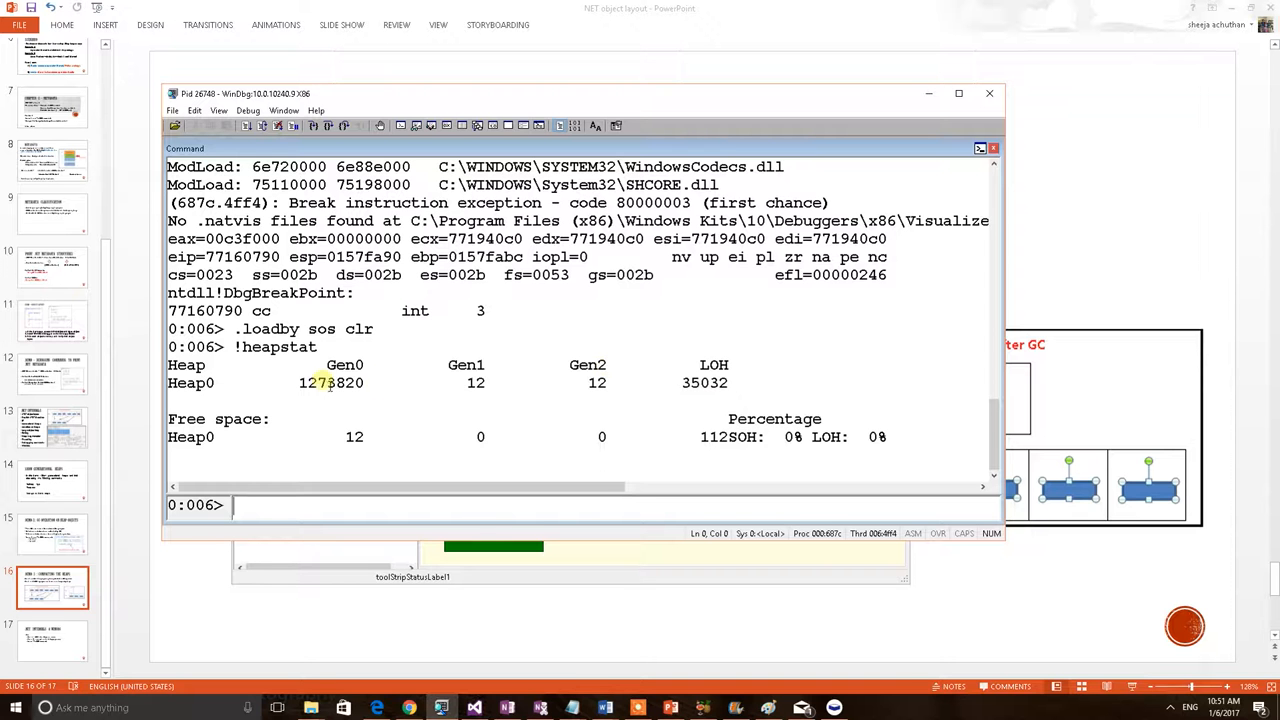
{"action": "double_click", "coordinate": [330, 384]}
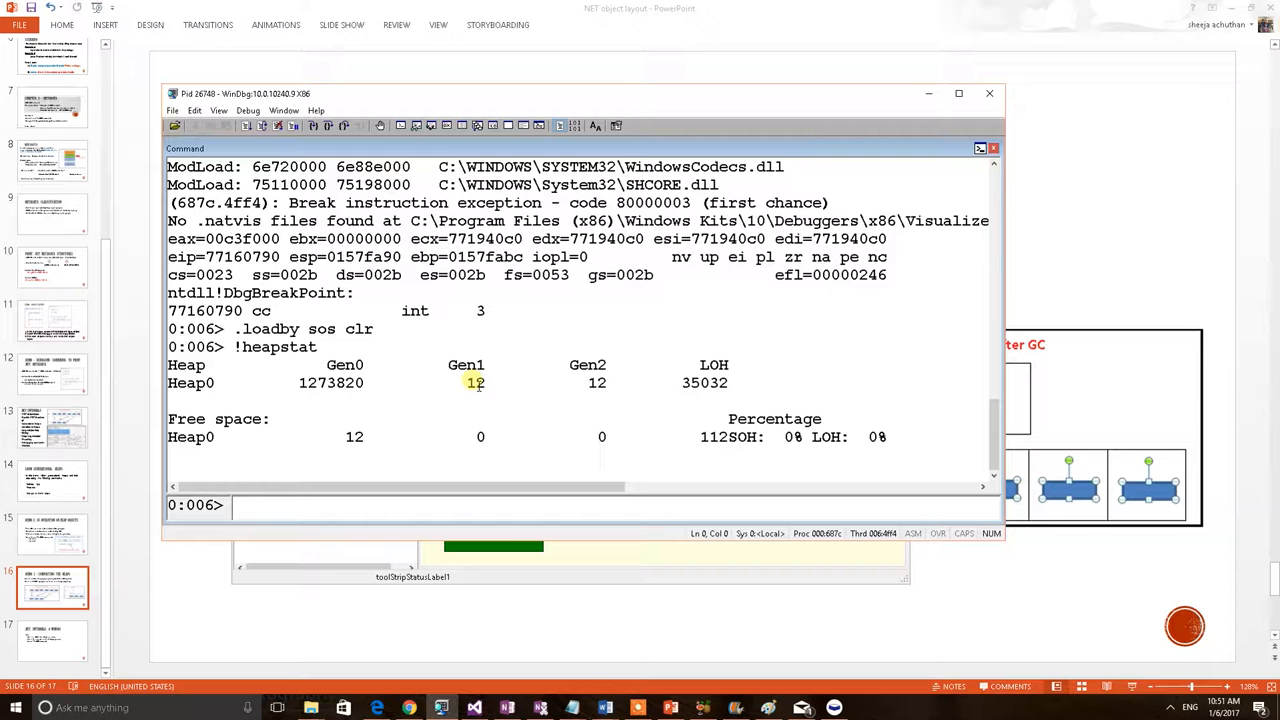
{"action": "left_click_drag", "start_coordinate": [466, 382], "coordinate": [590, 382]}
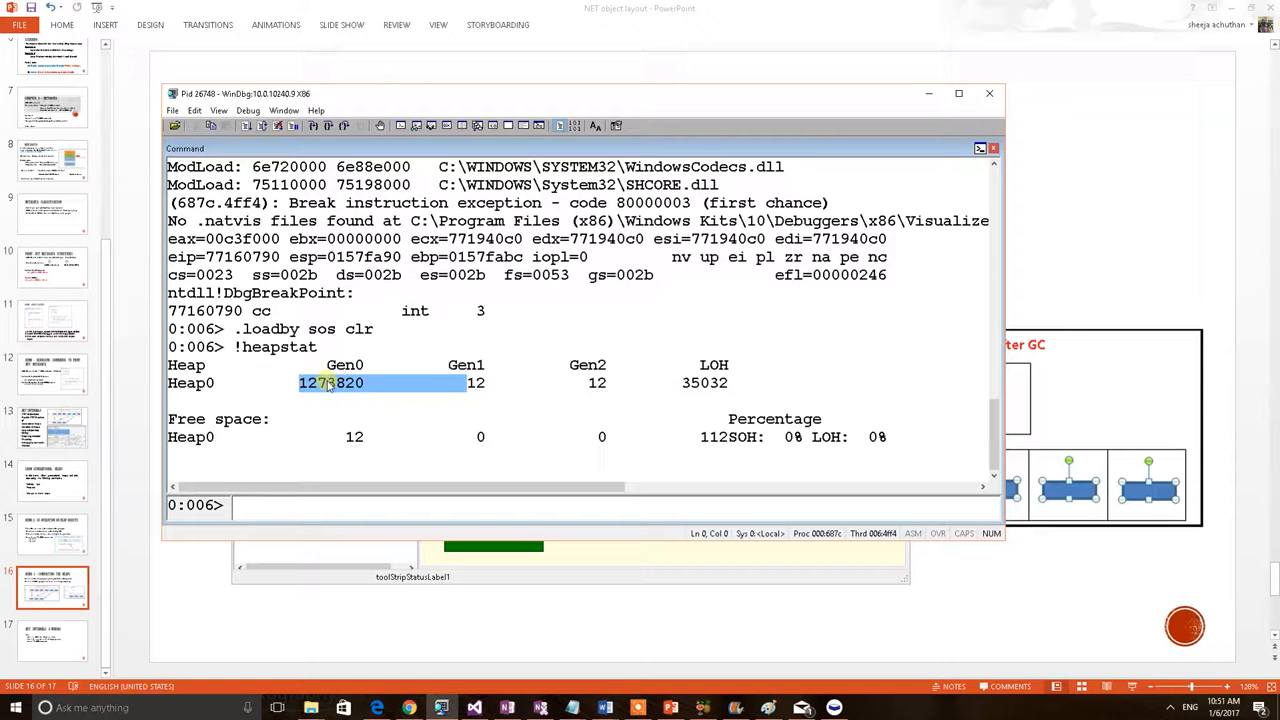
{"action": "mouse_move", "coordinate": [344, 384]}
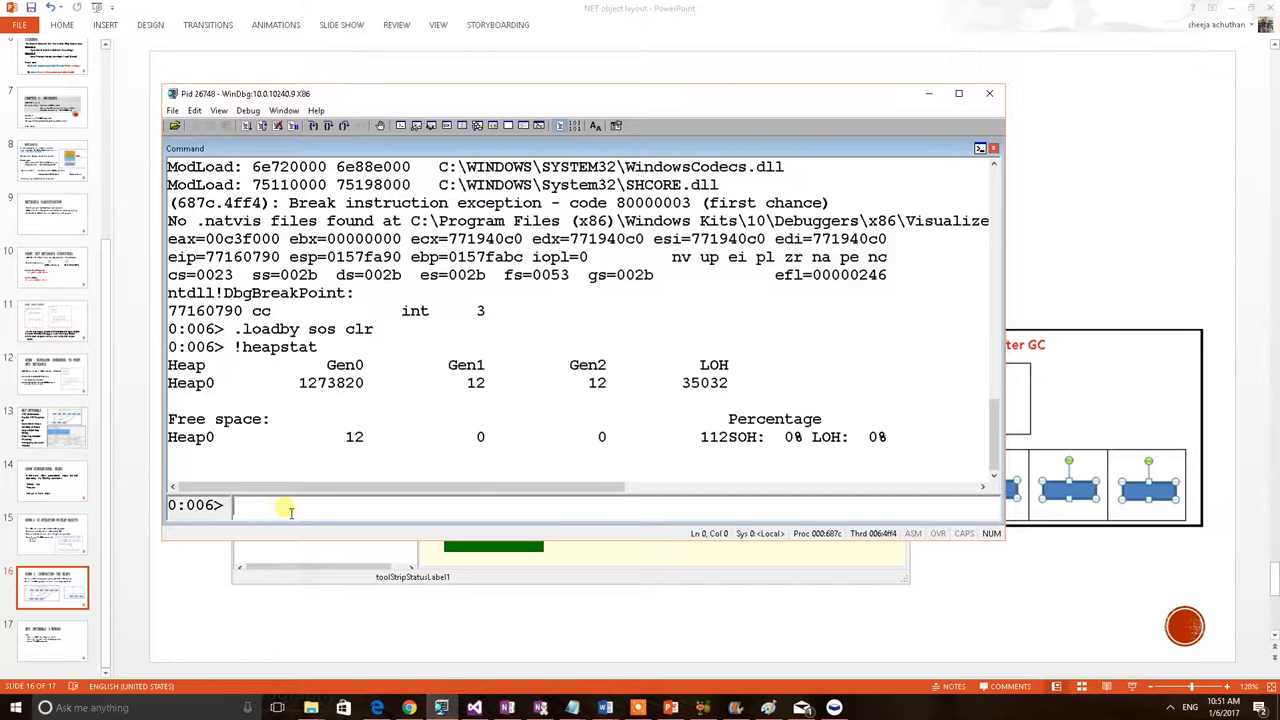
- Resume the debuggee with g and trigger Force GC in SimulateBox
{"action": "type", "text": "g"}
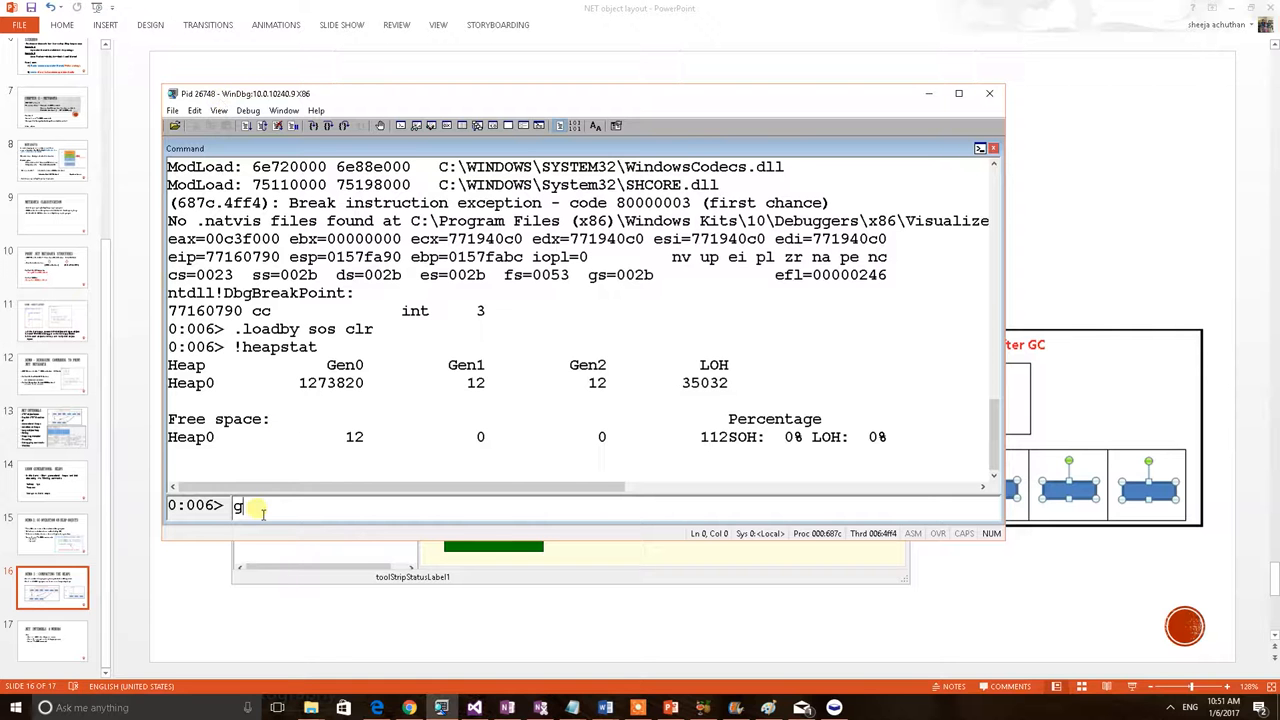
{"action": "key", "text": "Return"}
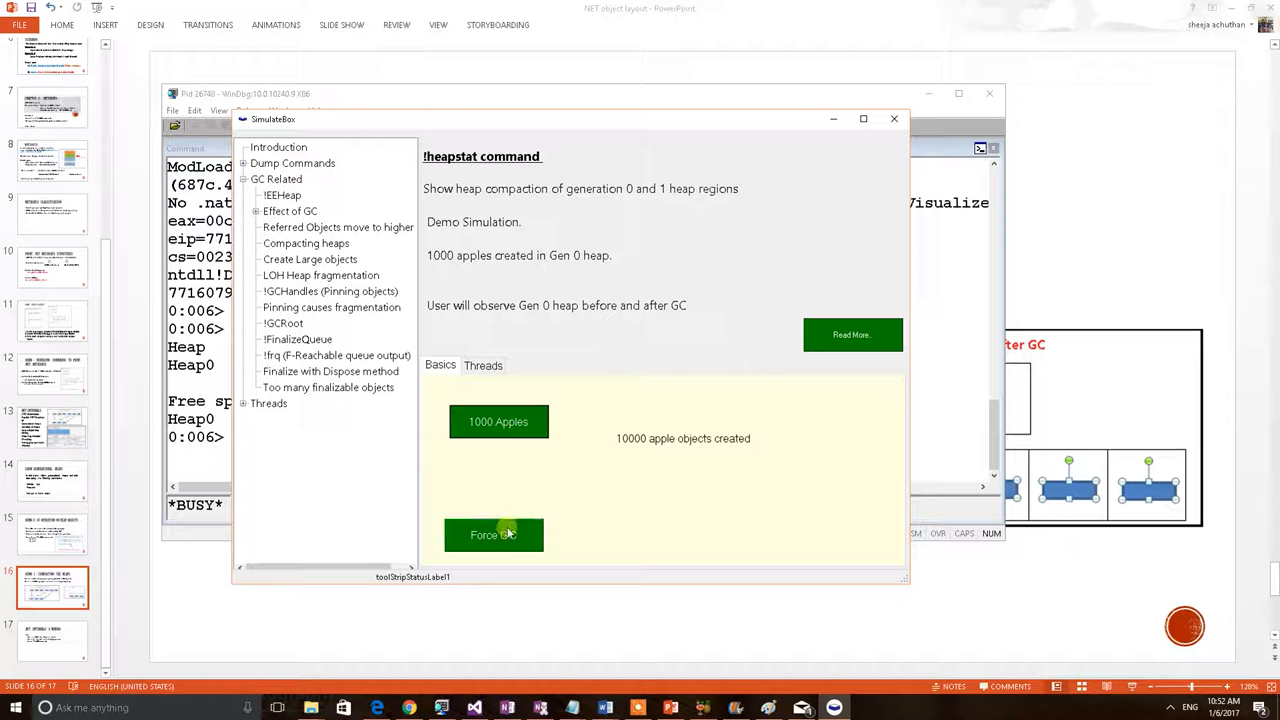
{"action": "mouse_move", "coordinate": [640, 456]}
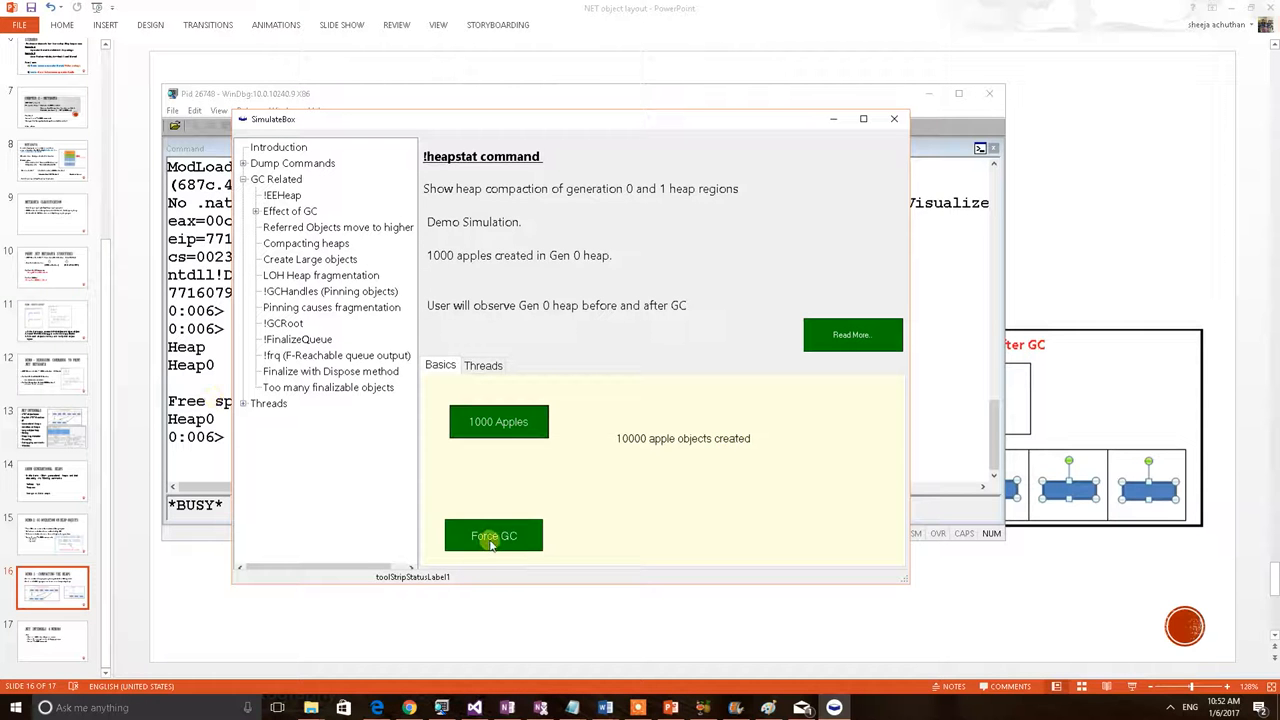
{"action": "left_click", "coordinate": [492, 536]}
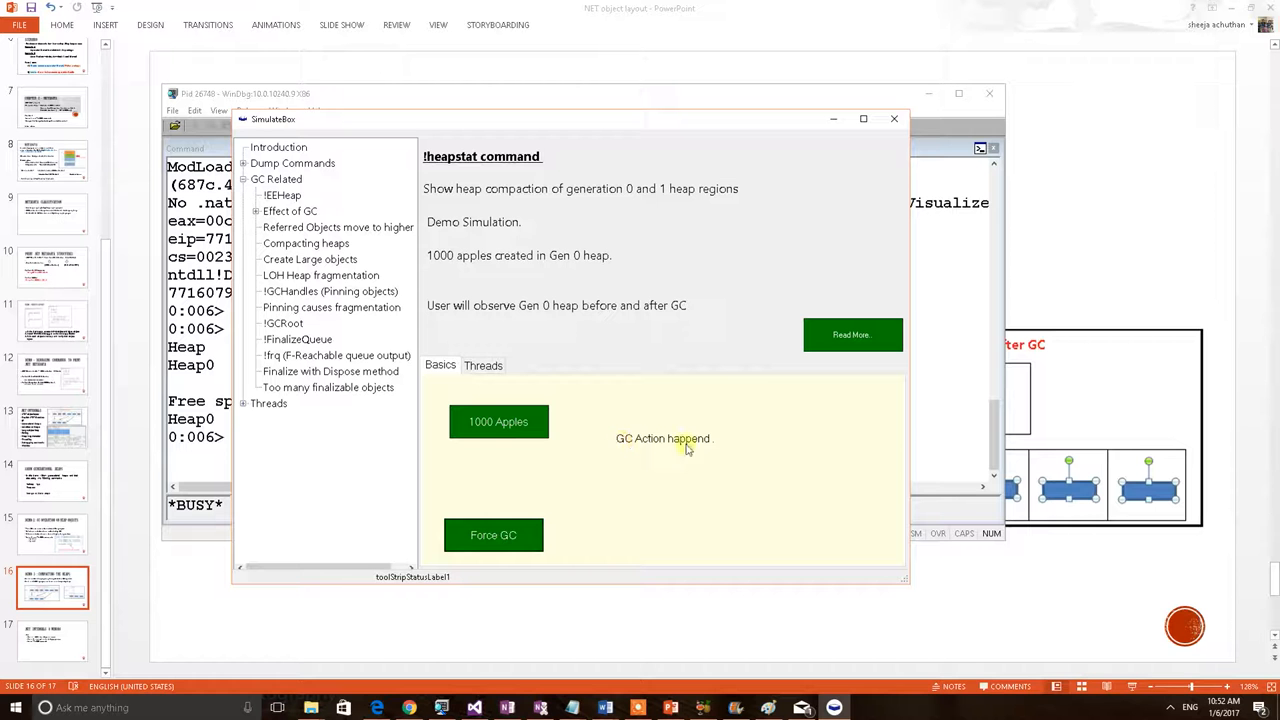
{"action": "mouse_move", "coordinate": [444, 132]}
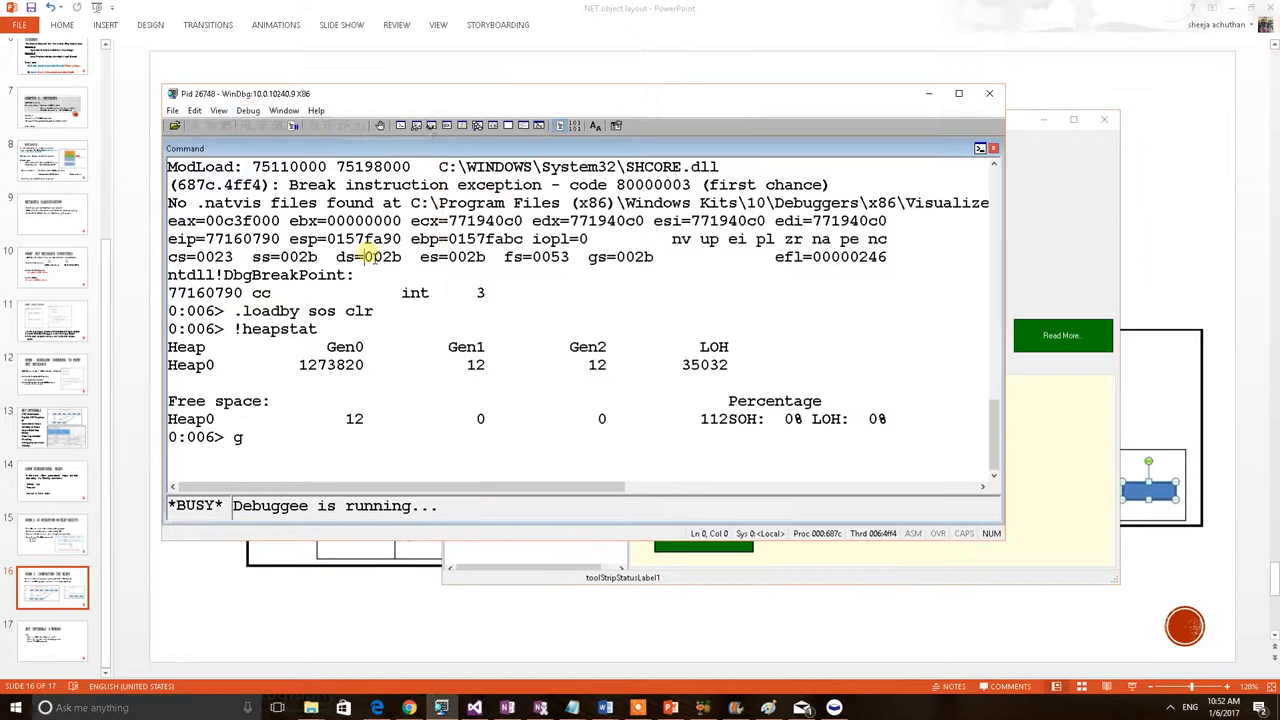
- Break into the process, rerun !heapstat and compare Gen0 before (1273820) and after (40972)
{"action": "left_click", "coordinate": [248, 110]}
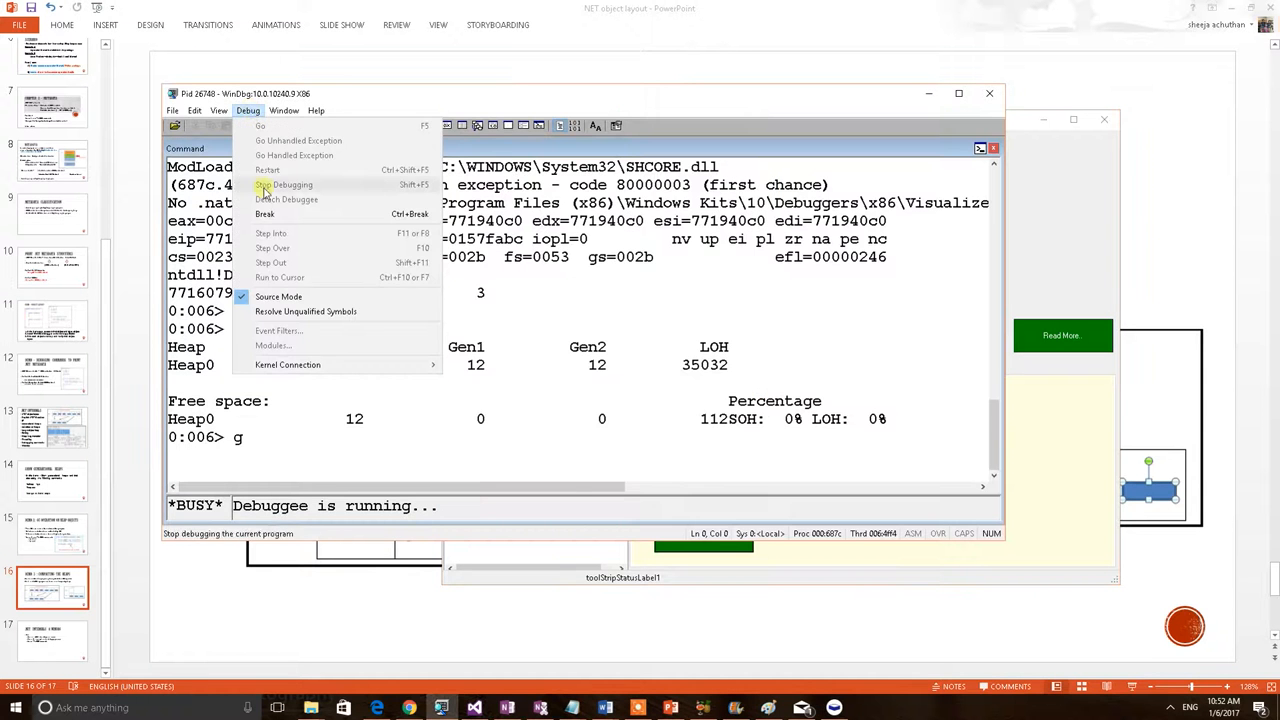
{"action": "mouse_move", "coordinate": [268, 214]}
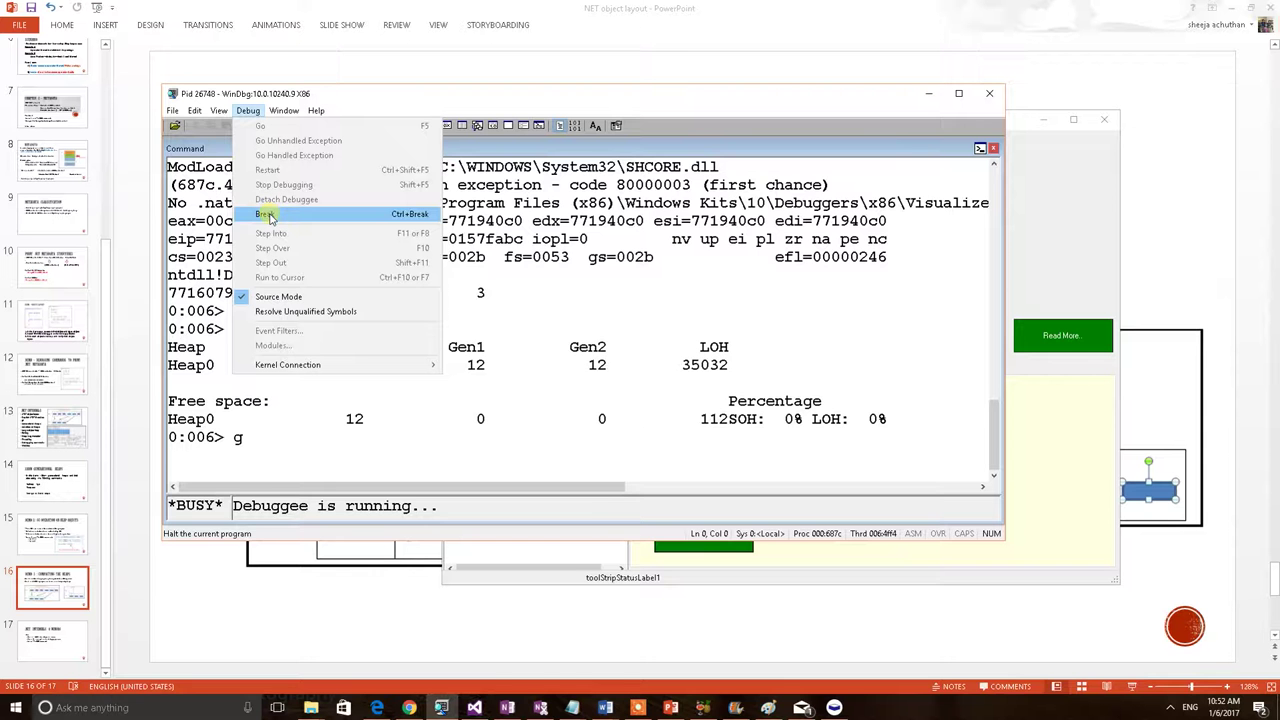
{"action": "left_click", "coordinate": [264, 214]}
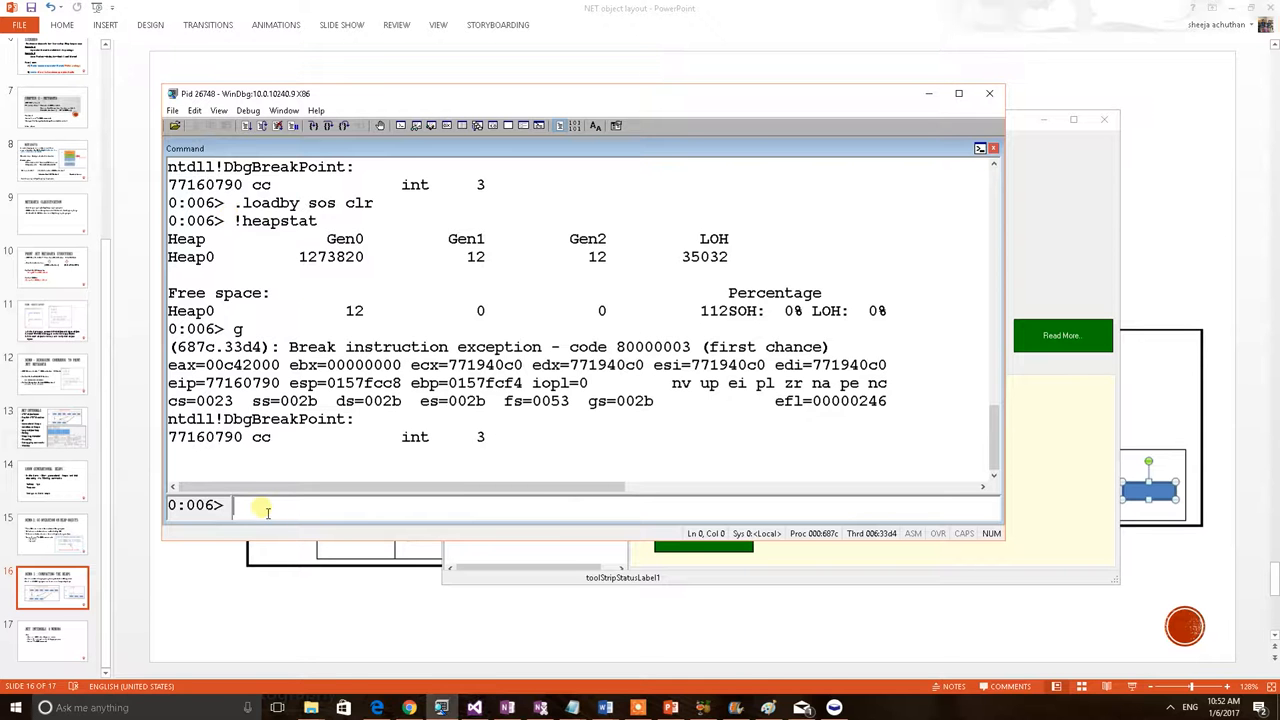
{"action": "type", "text": "!heapstat"}
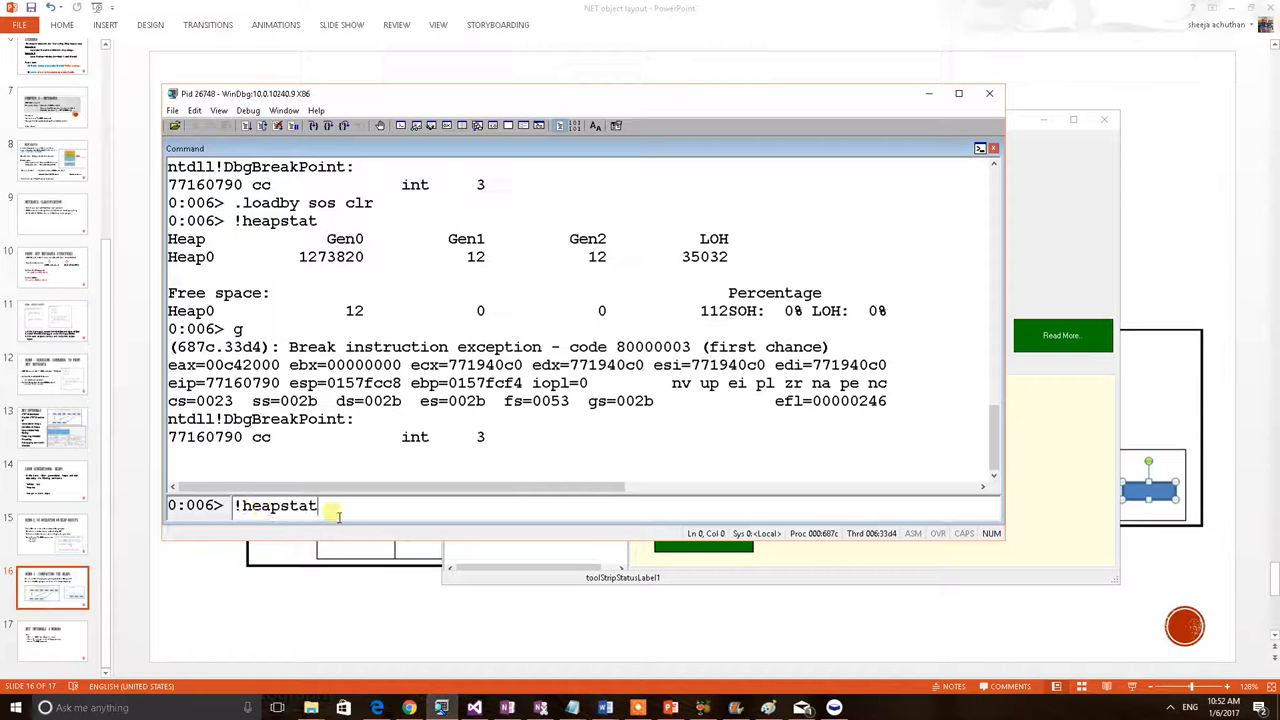
{"action": "mouse_move", "coordinate": [342, 508]}
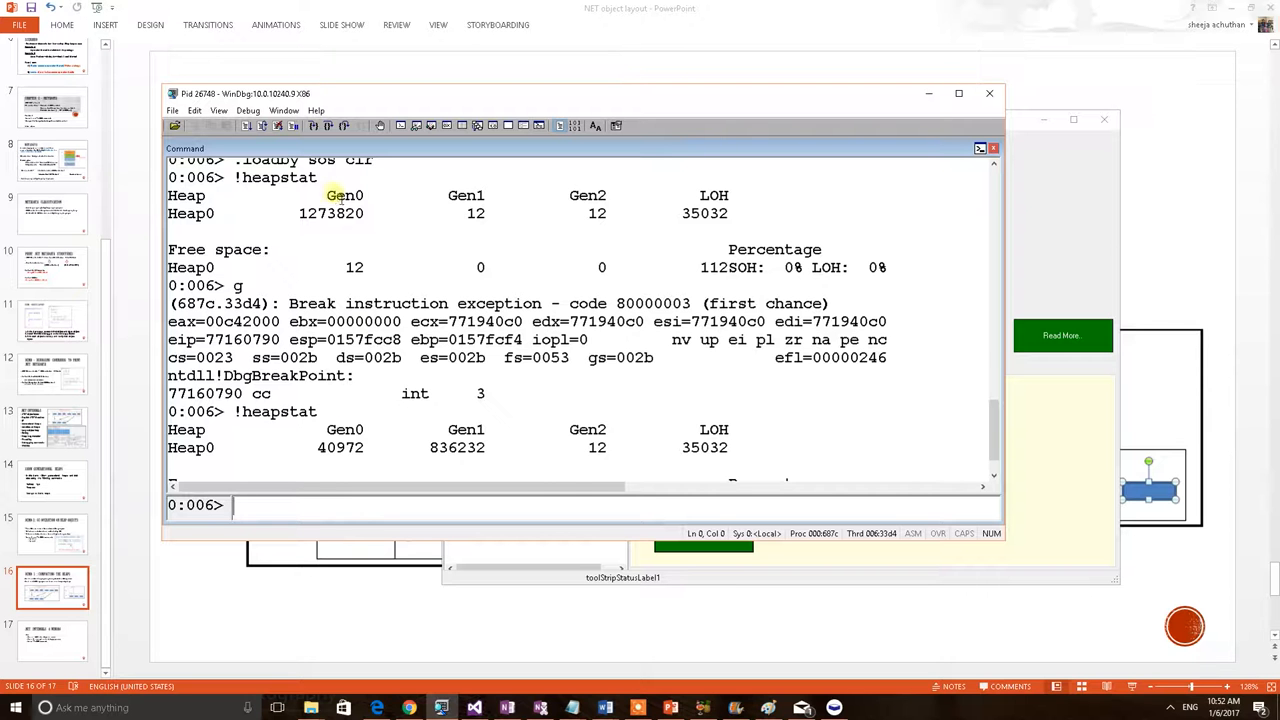
{"action": "double_click", "coordinate": [330, 212]}
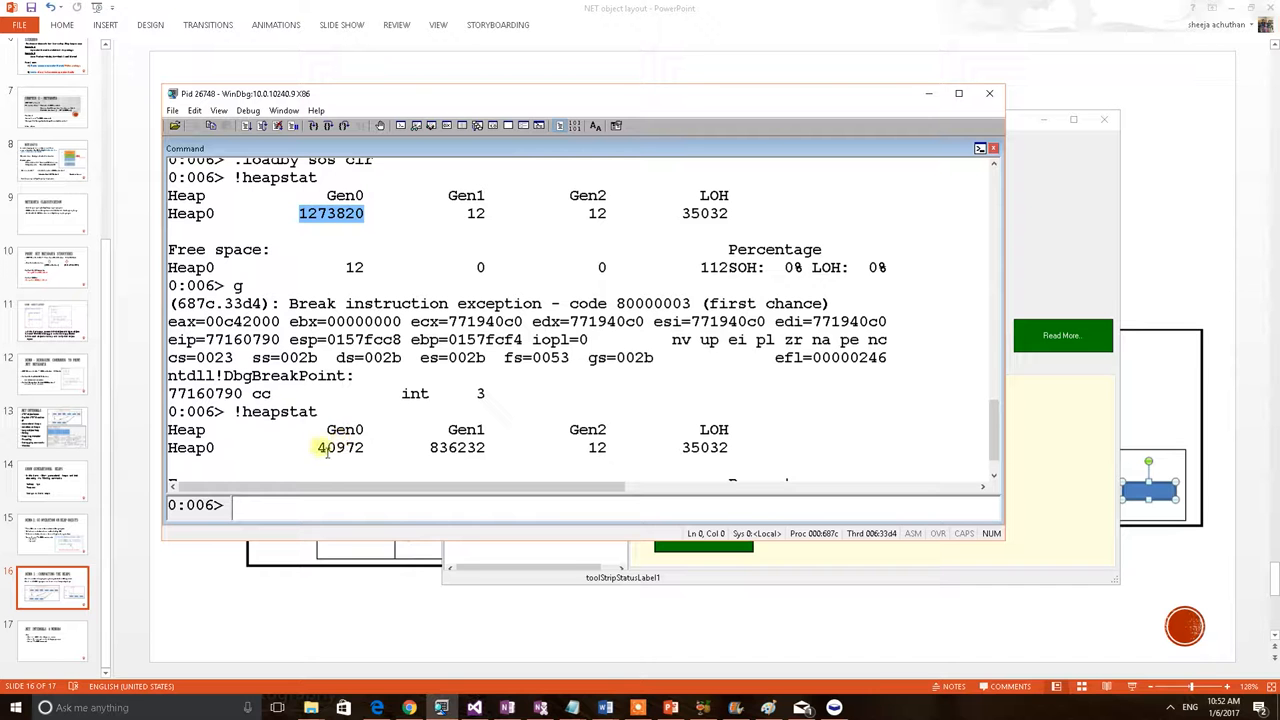
{"action": "double_click", "coordinate": [340, 448]}
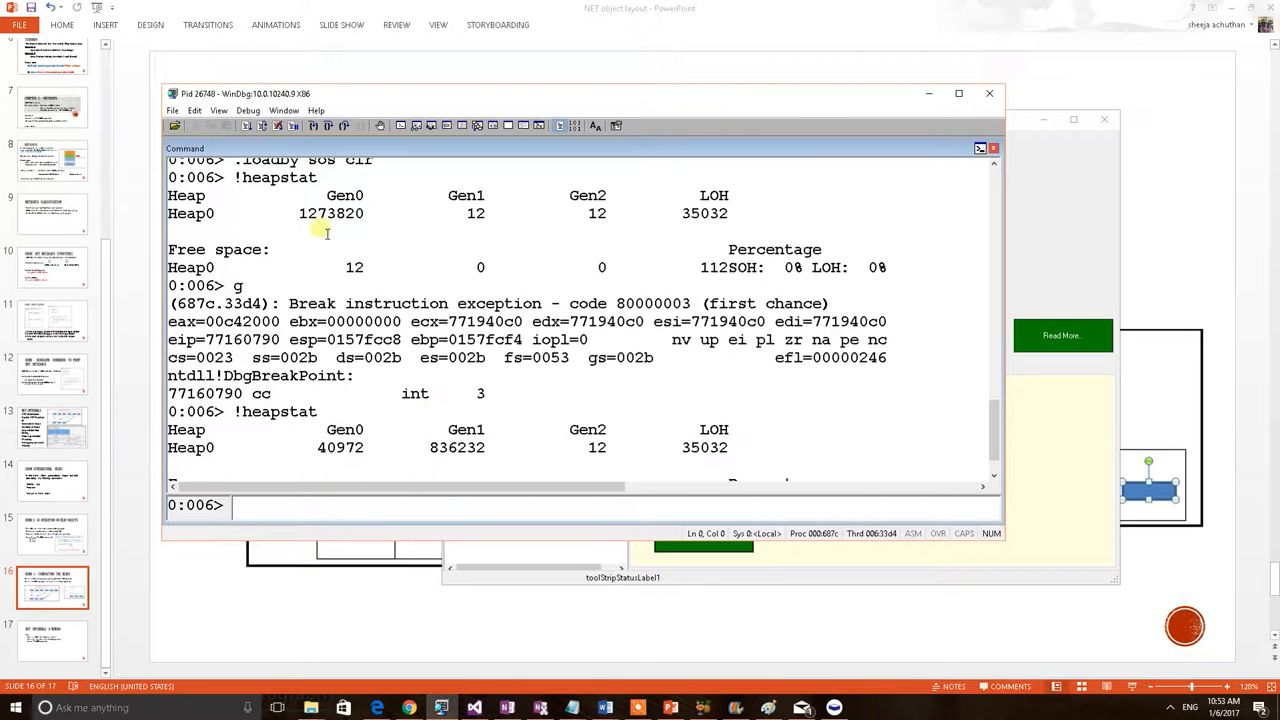
{"action": "mouse_move", "coordinate": [476, 462]}
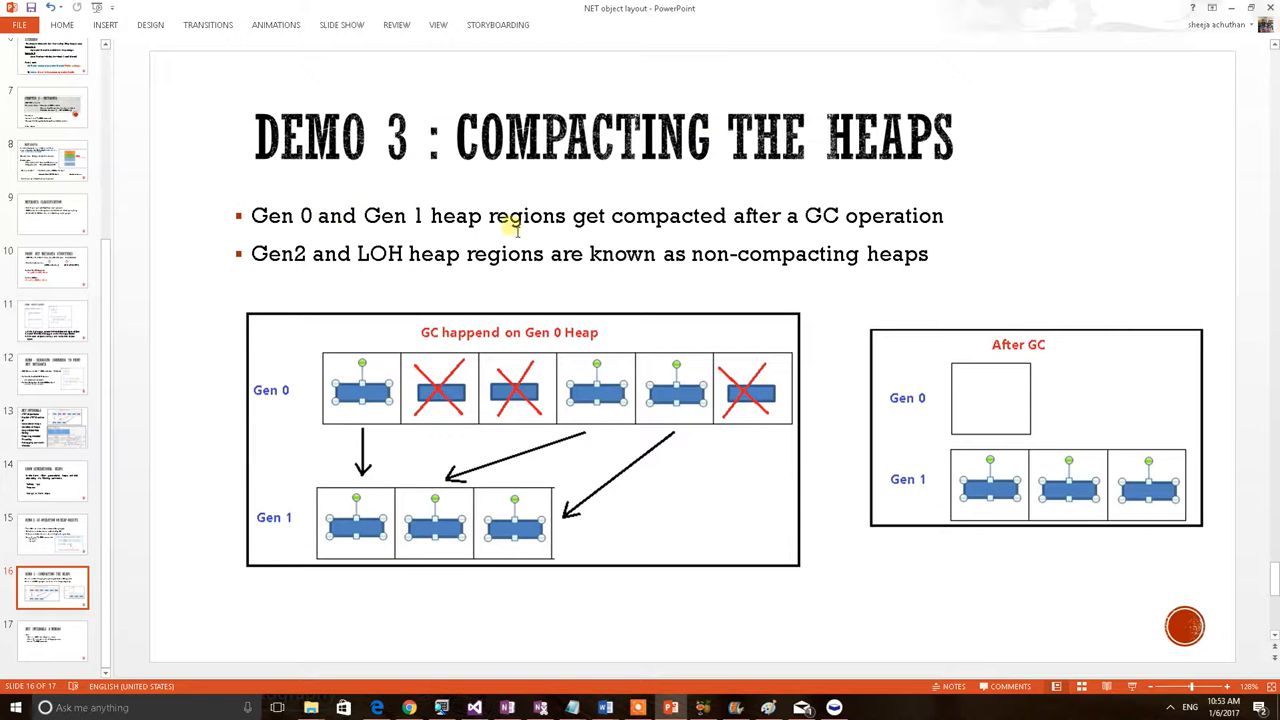
{"action": "mouse_move", "coordinate": [582, 230]}
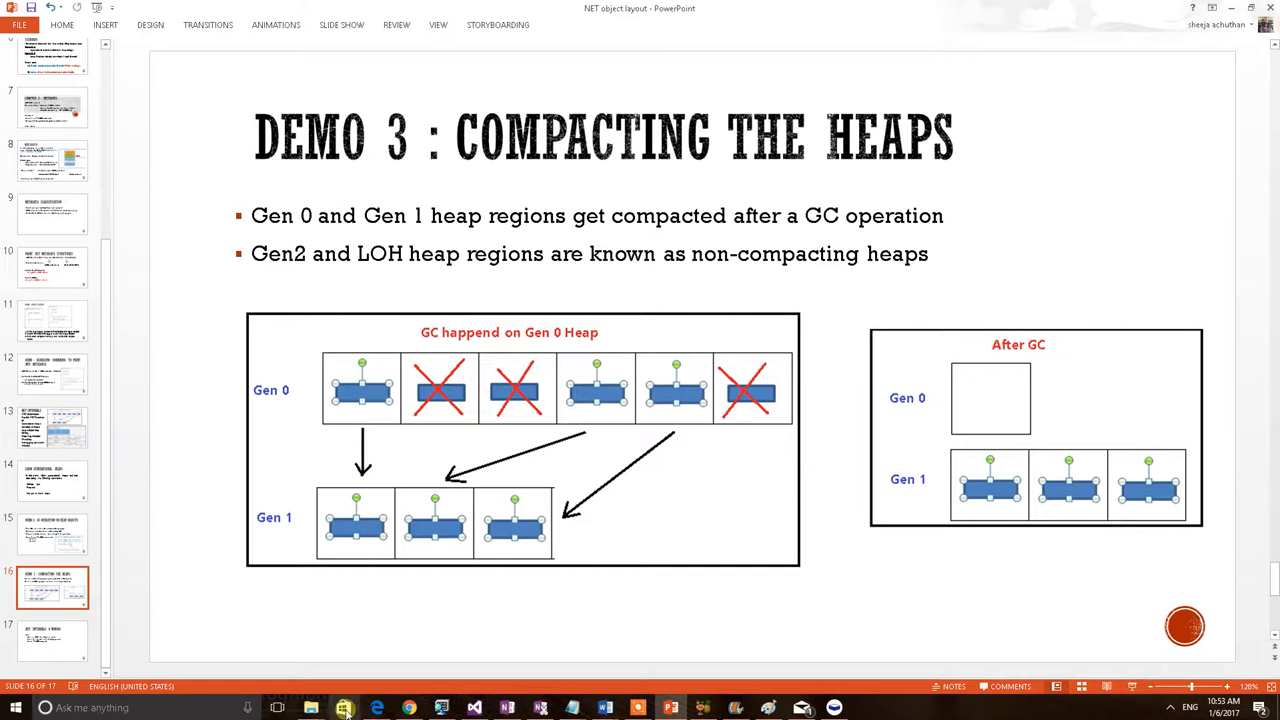
{"action": "left_click", "coordinate": [344, 706]}
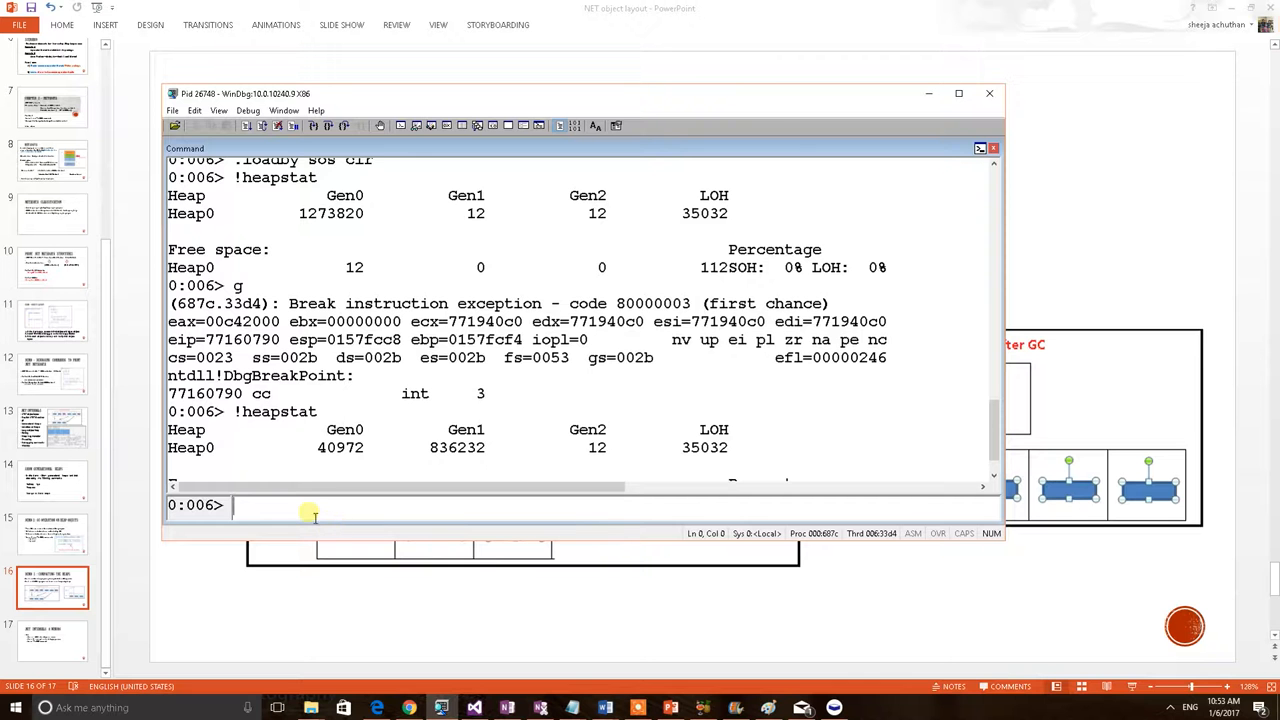
- Resume, rerun !heapstat, highlight the compacted Gen1 size 49280, and return to the Demo 3 slide
{"action": "key", "text": "Return"}
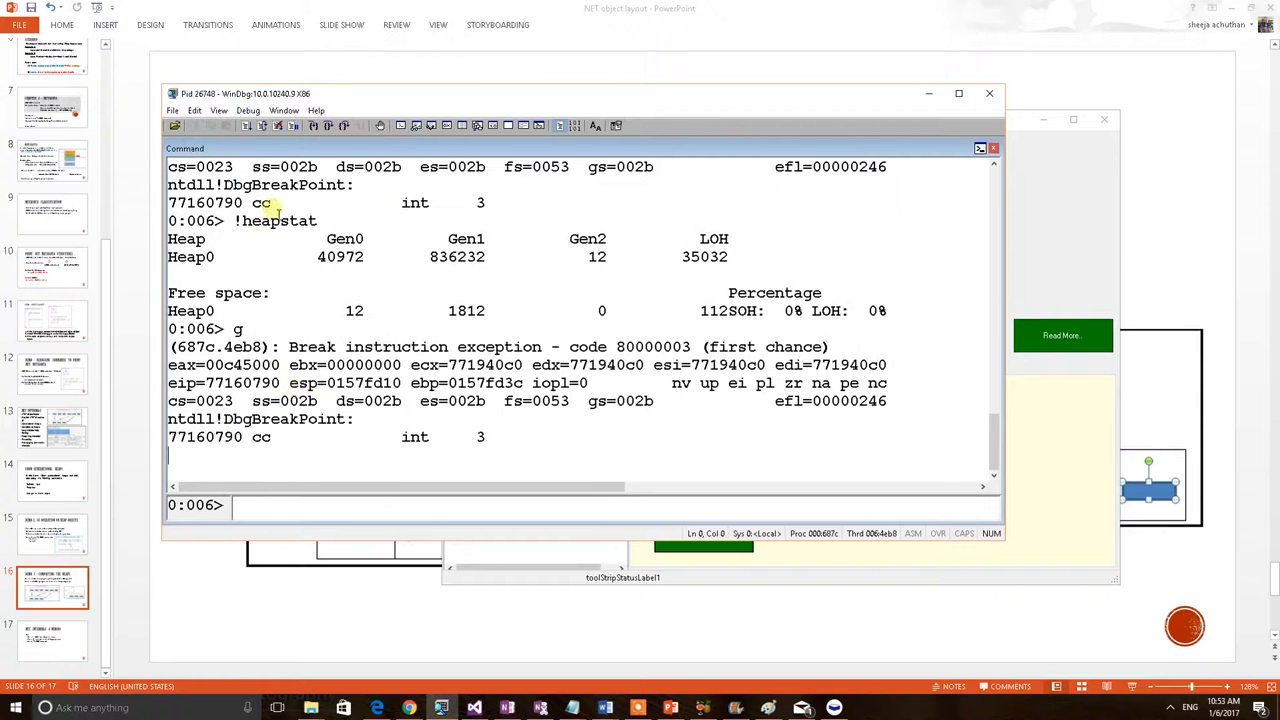
{"action": "type", "text": "g"}
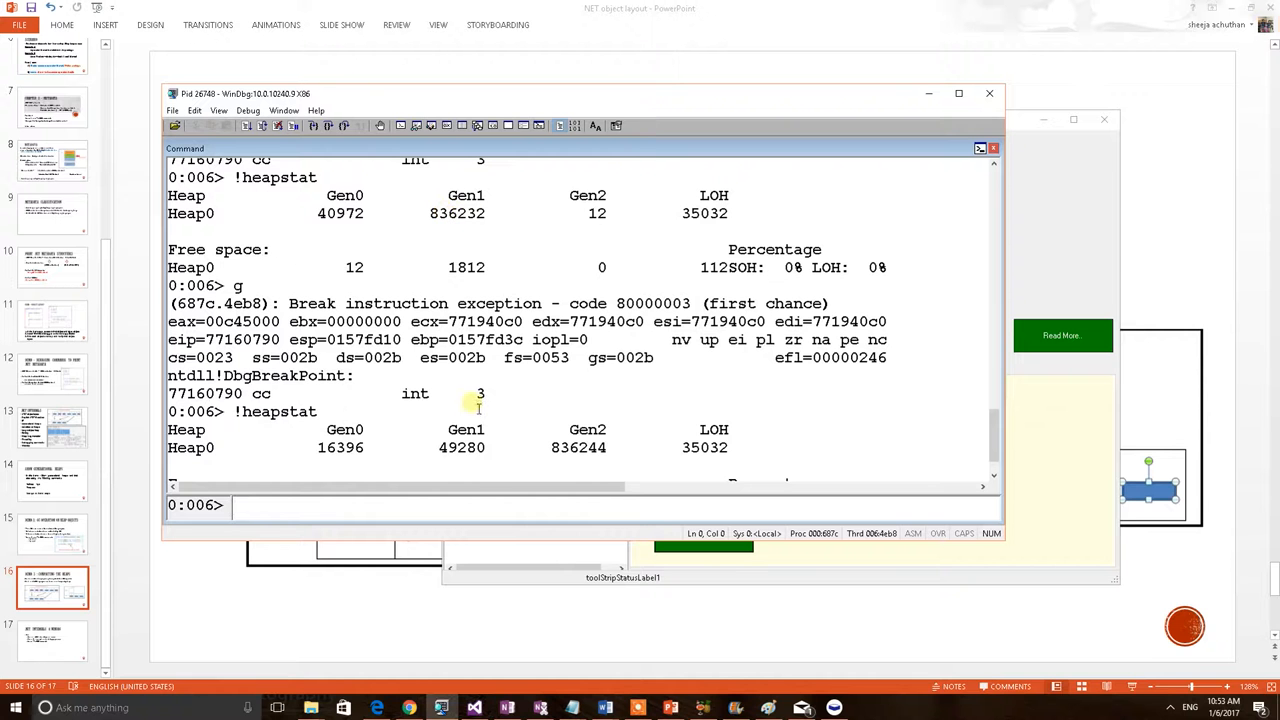
{"action": "double_click", "coordinate": [460, 448]}
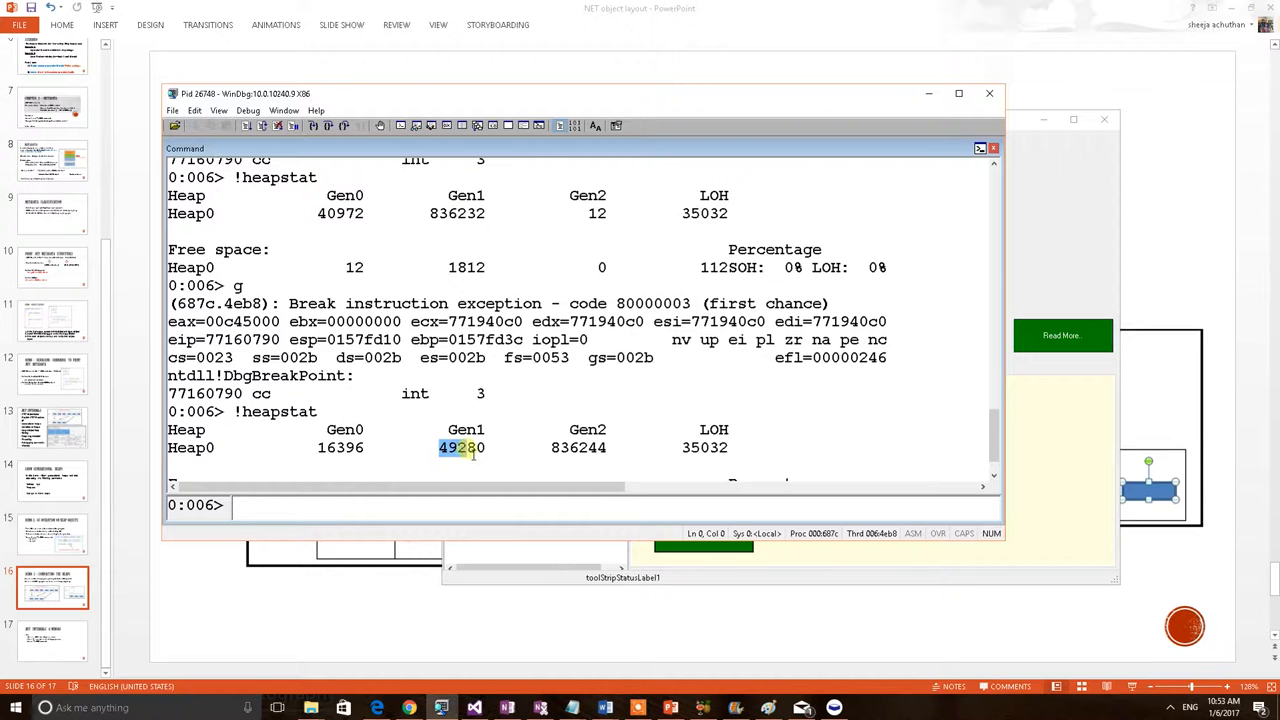
{"action": "double_click", "coordinate": [460, 448]}
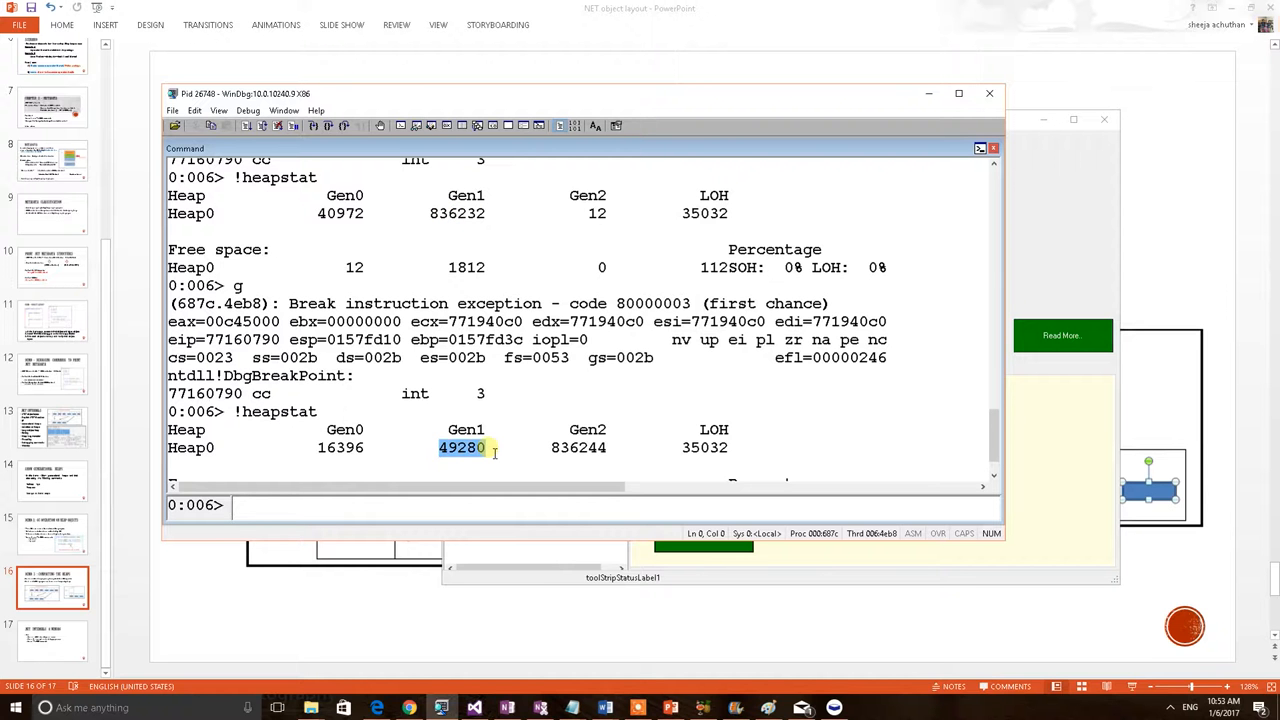
{"action": "mouse_move", "coordinate": [590, 456]}
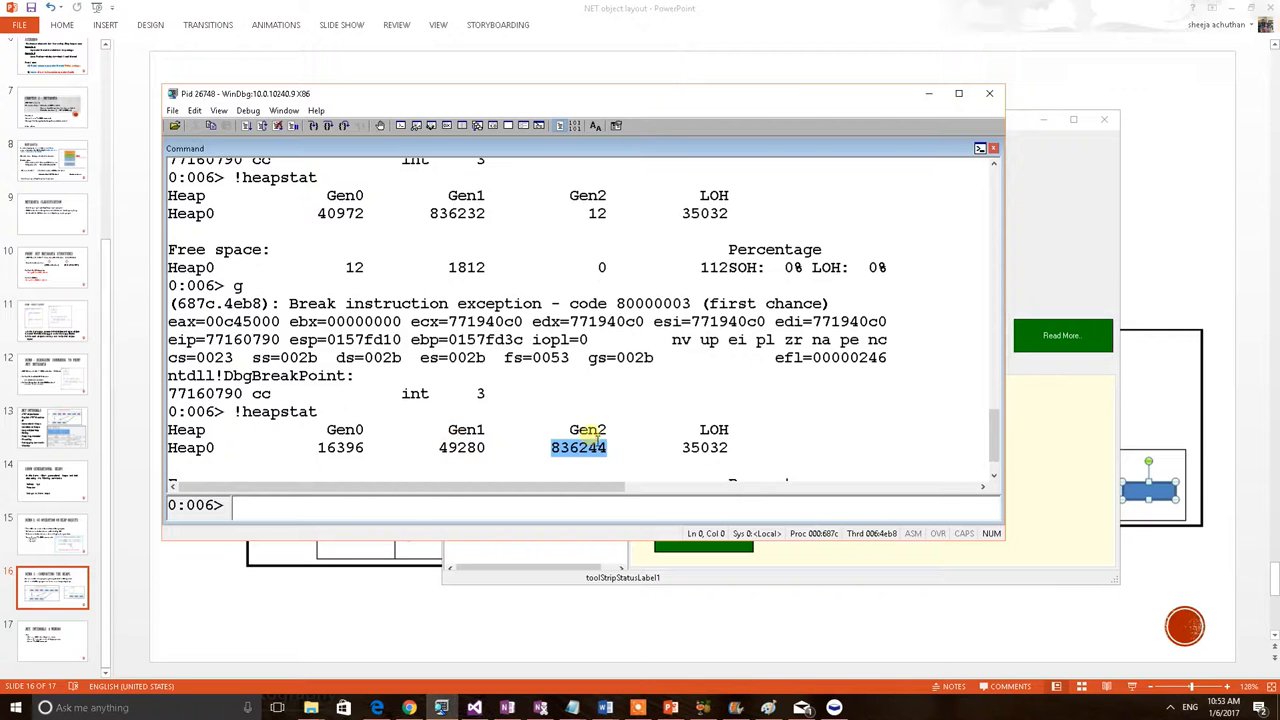
{"action": "left_click", "coordinate": [988, 92]}
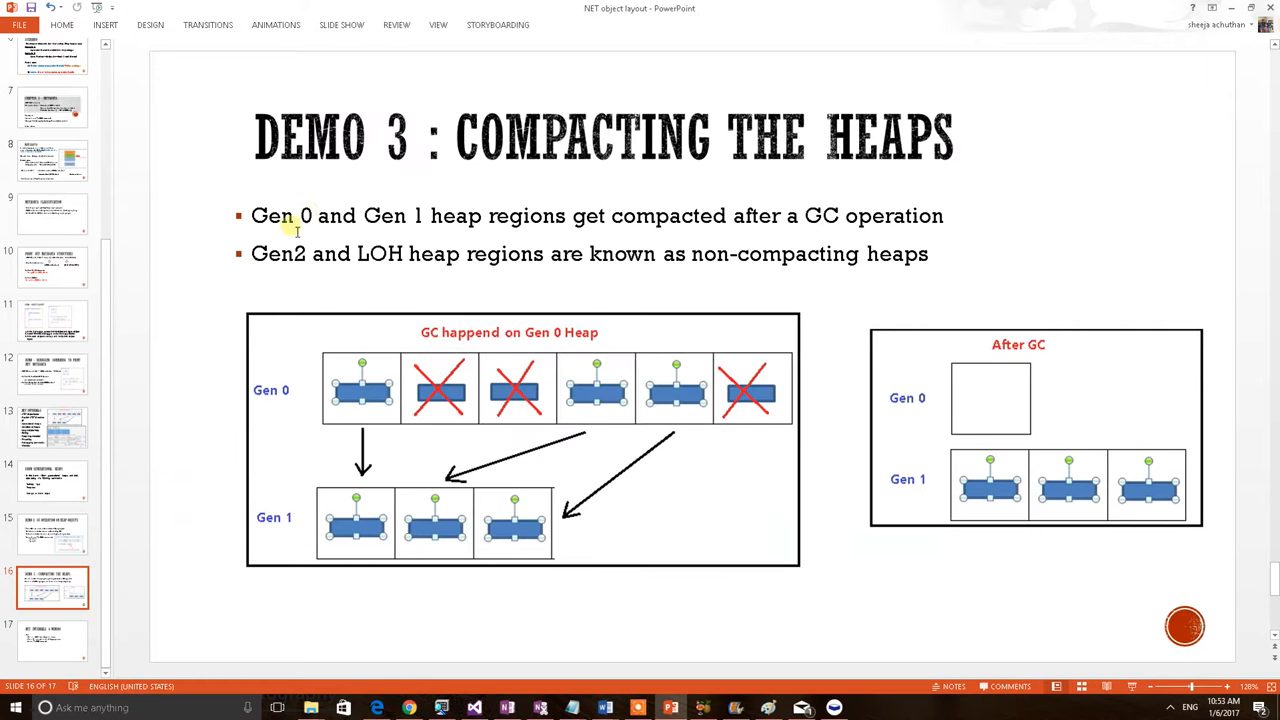
{"action": "mouse_move", "coordinate": [788, 228]}
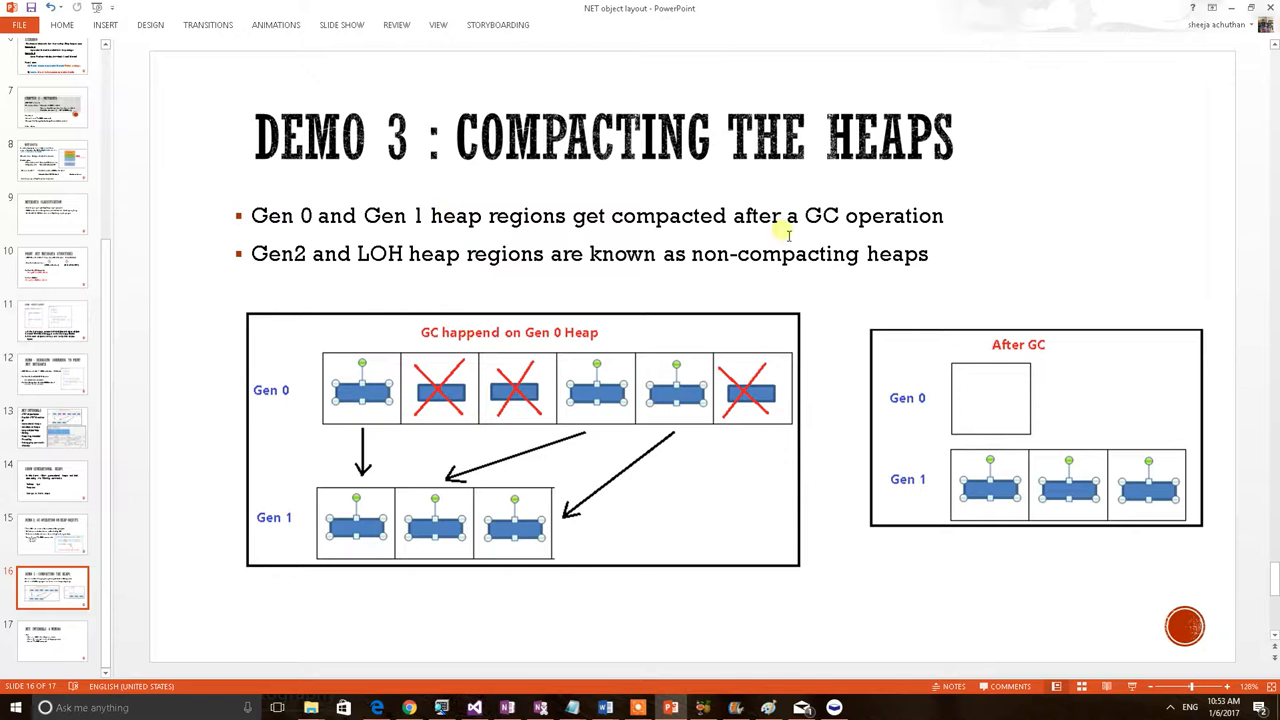
{"action": "mouse_move", "coordinate": [848, 242]}
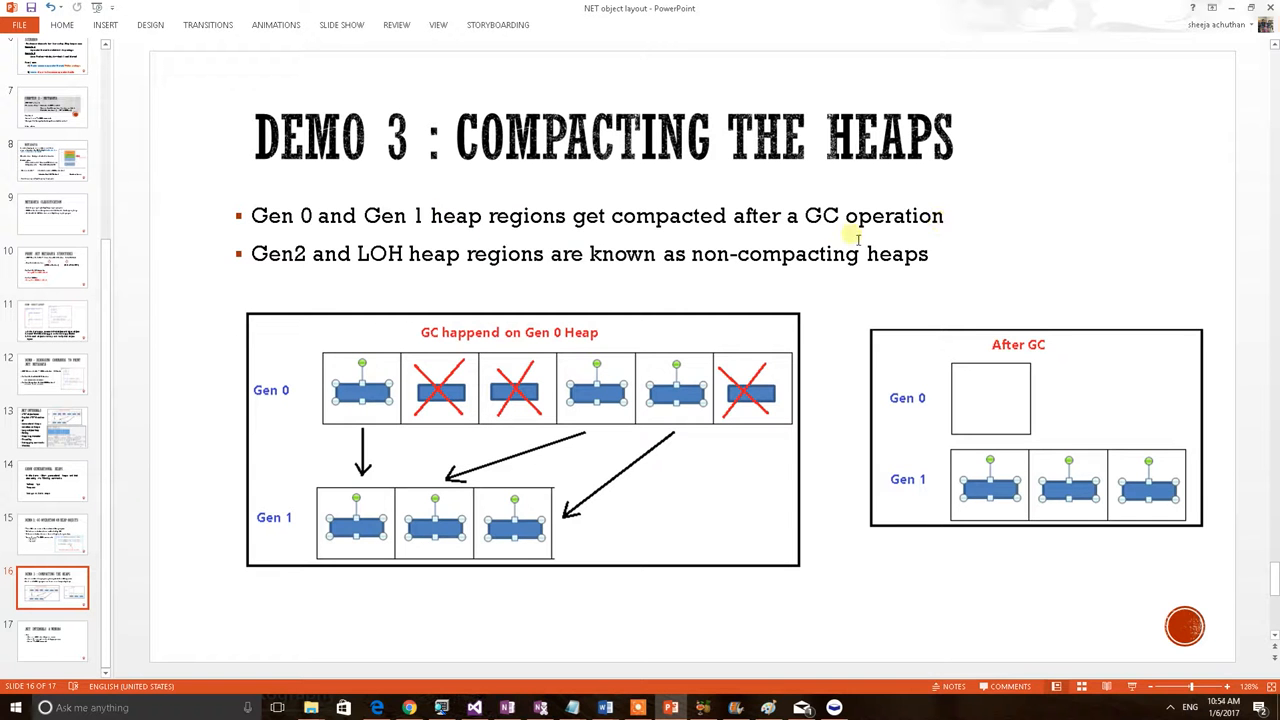
{"action": "mouse_move", "coordinate": [284, 276]}
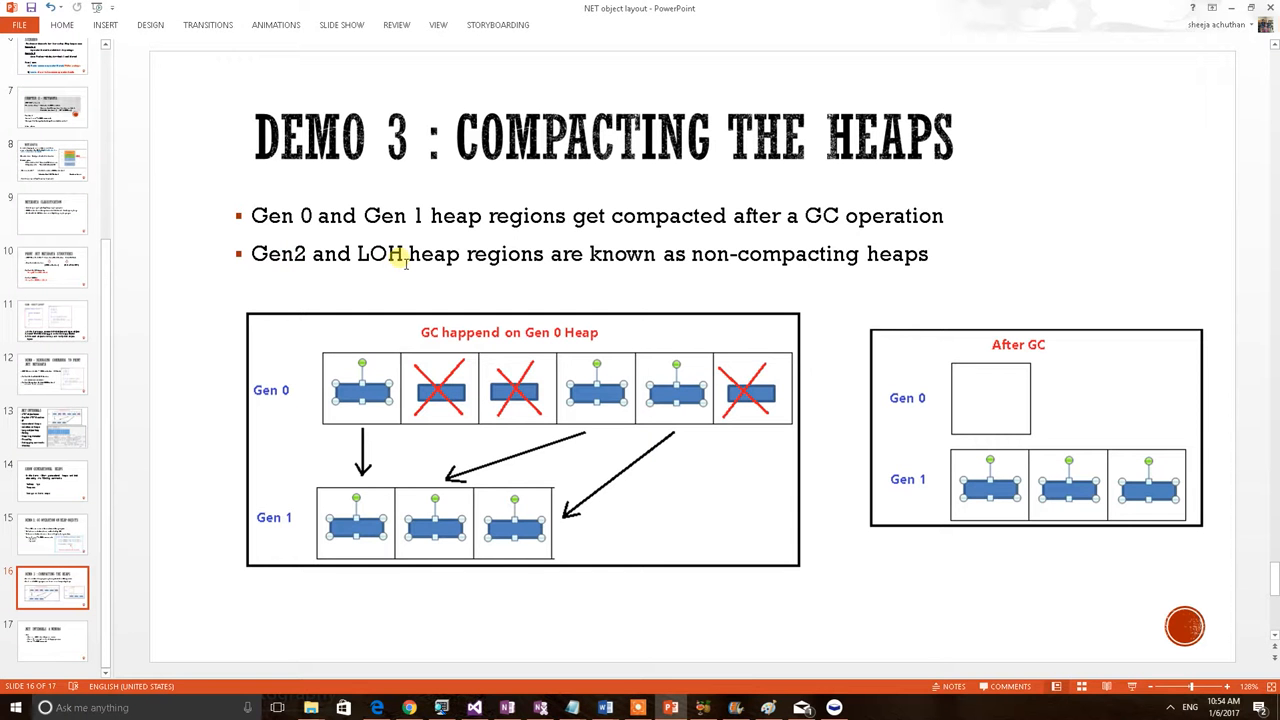
{"action": "mouse_move", "coordinate": [404, 234]}
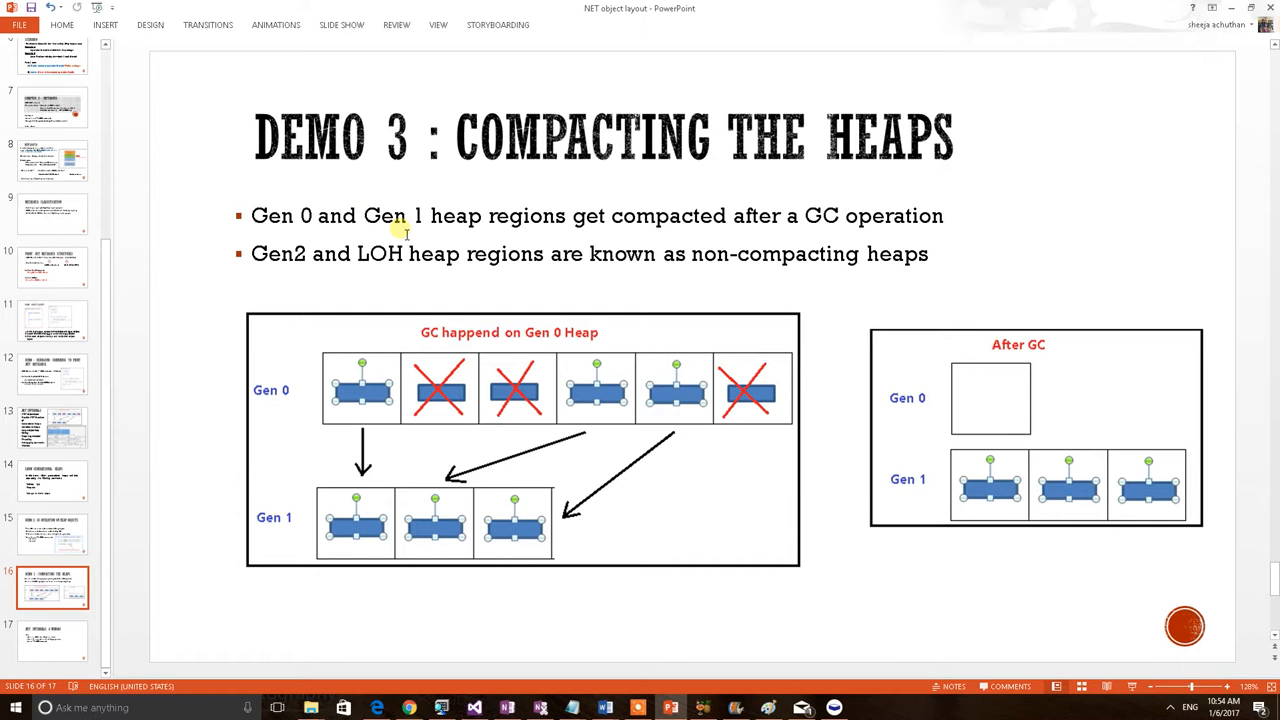
{"action": "mouse_move", "coordinate": [354, 284]}
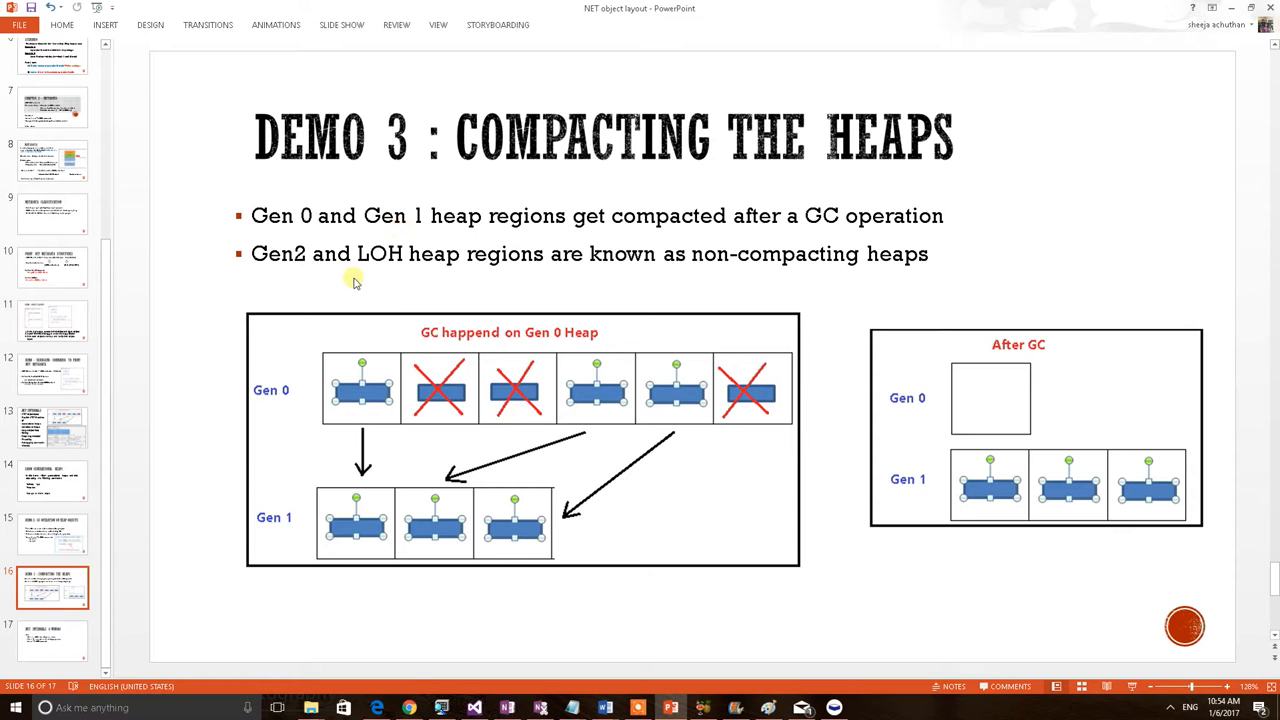